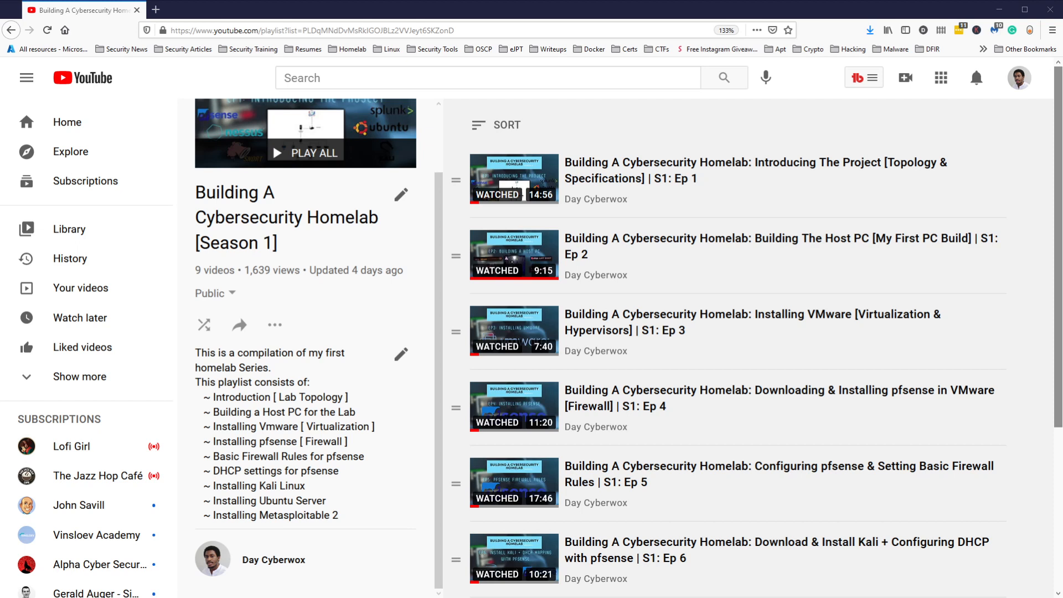
Highlight 'Vmware' in the playlist description and view the enlarged topology diagram
double_click(274, 426)
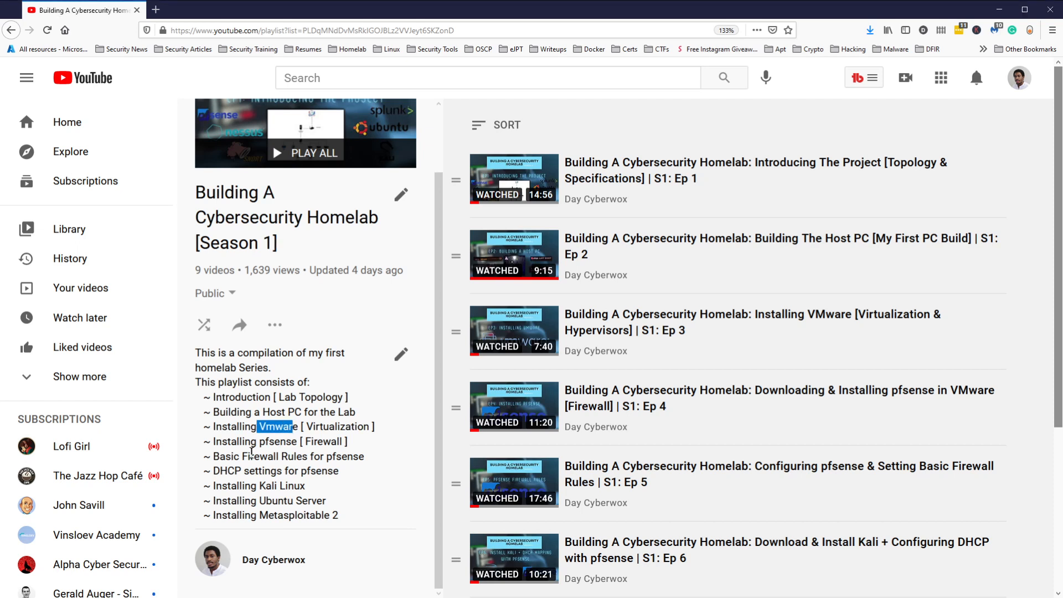
mouse_move(274, 470)
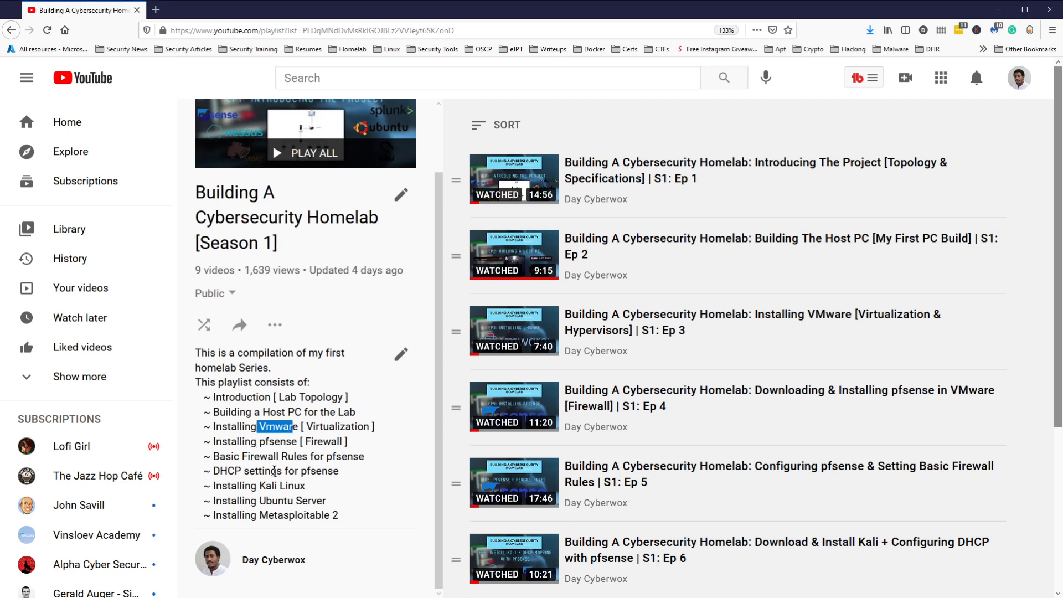
mouse_move(312, 499)
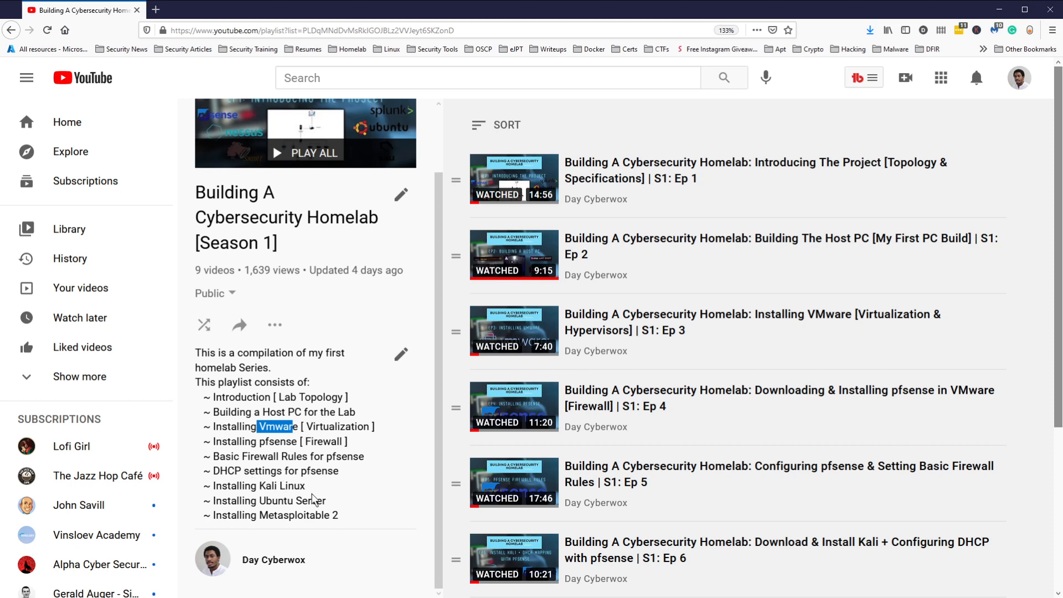
mouse_move(310, 522)
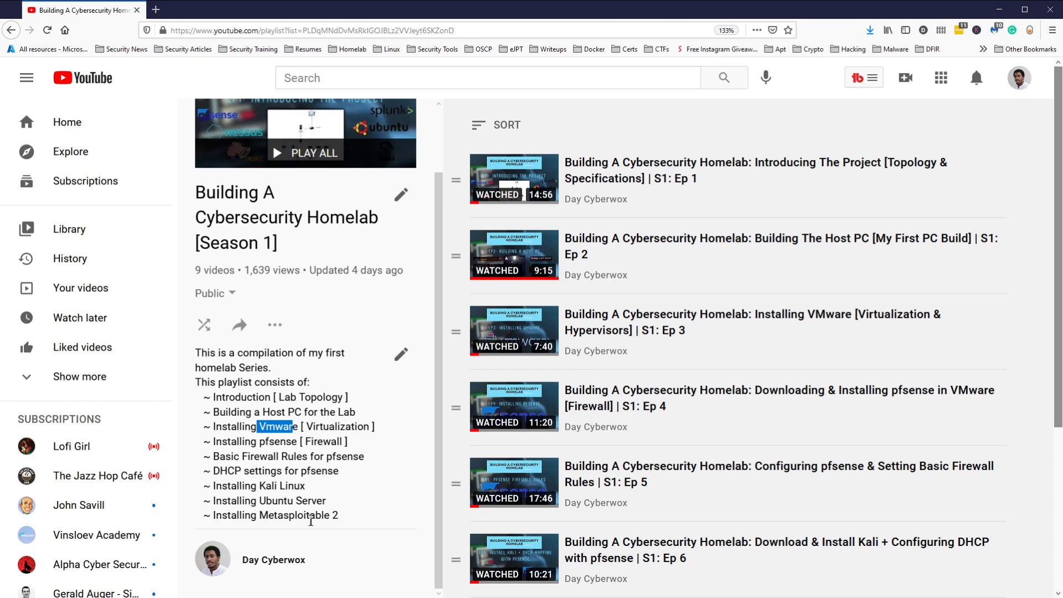
mouse_move(298, 530)
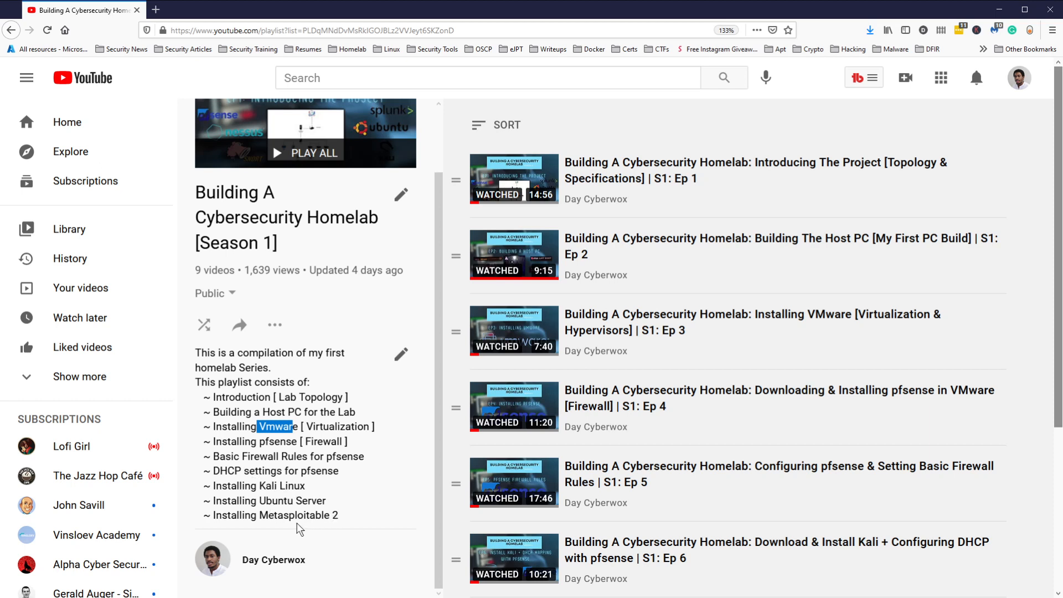
mouse_move(542, 305)
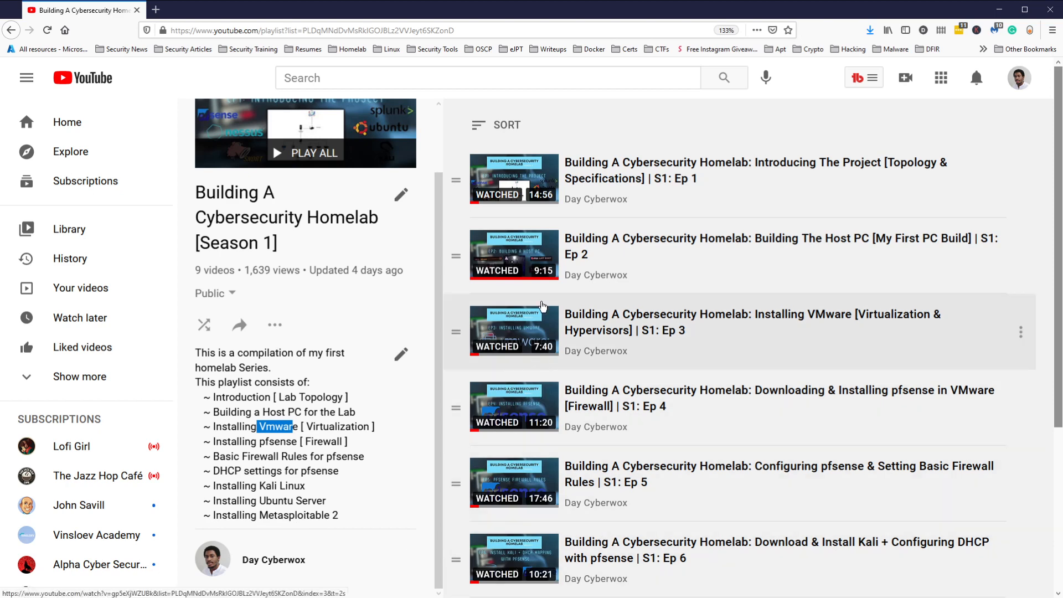
scroll(down, 3)
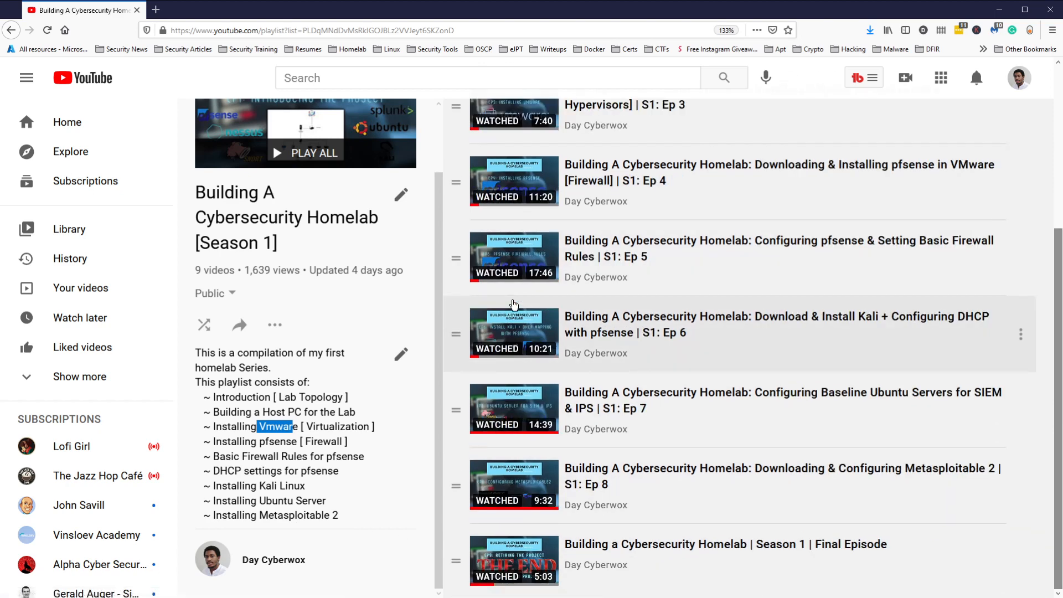
scroll(up, 3)
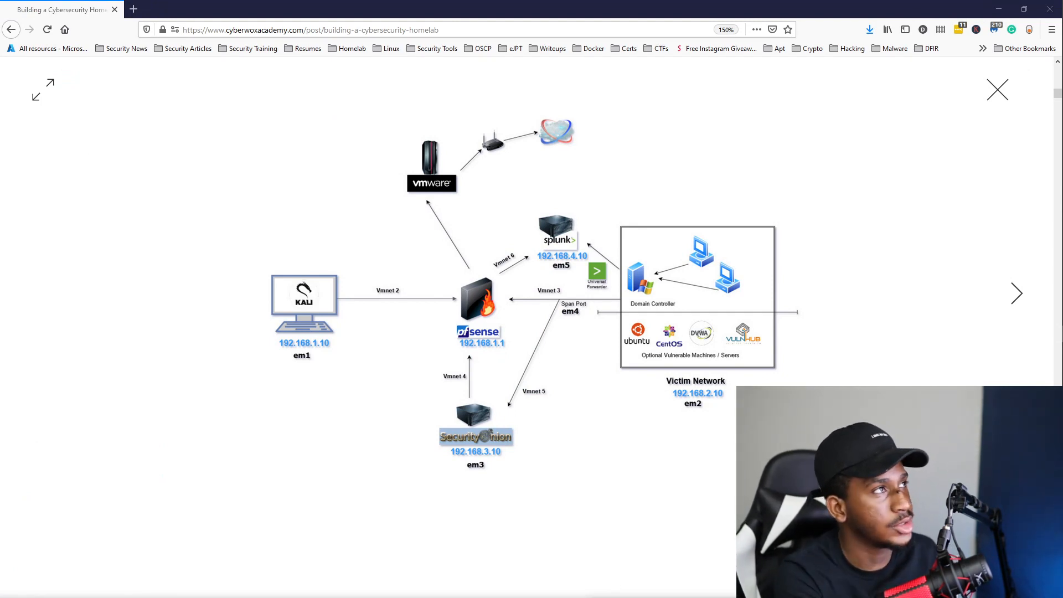
mouse_move(642, 224)
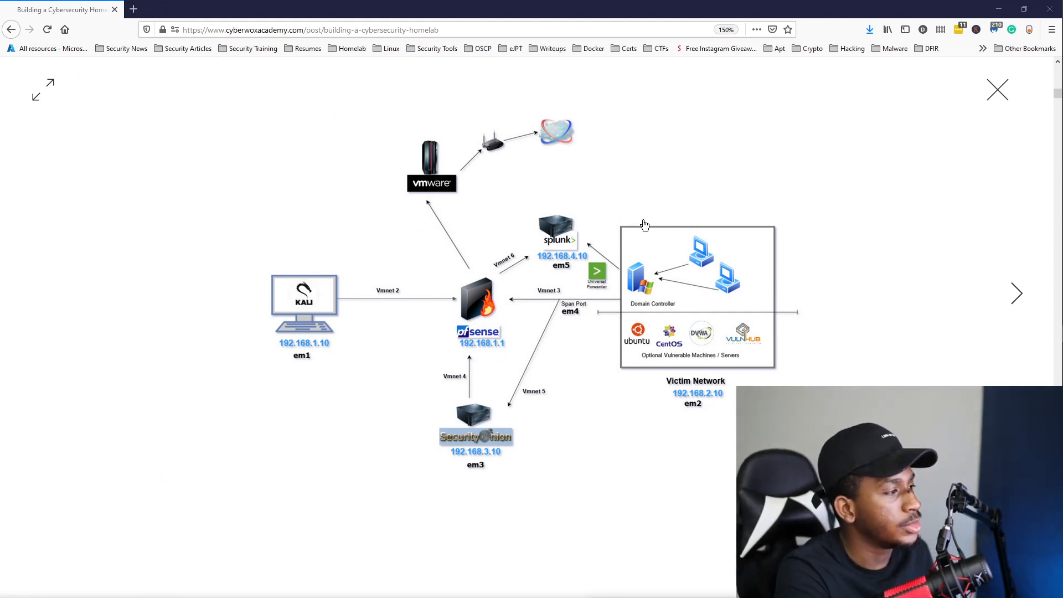
mouse_move(631, 229)
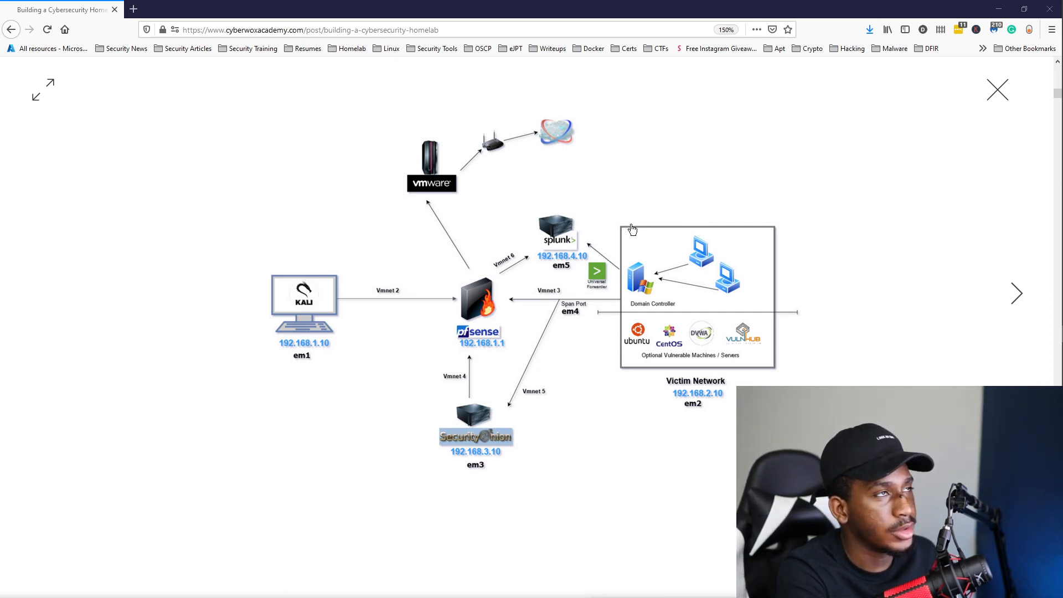
mouse_move(267, 270)
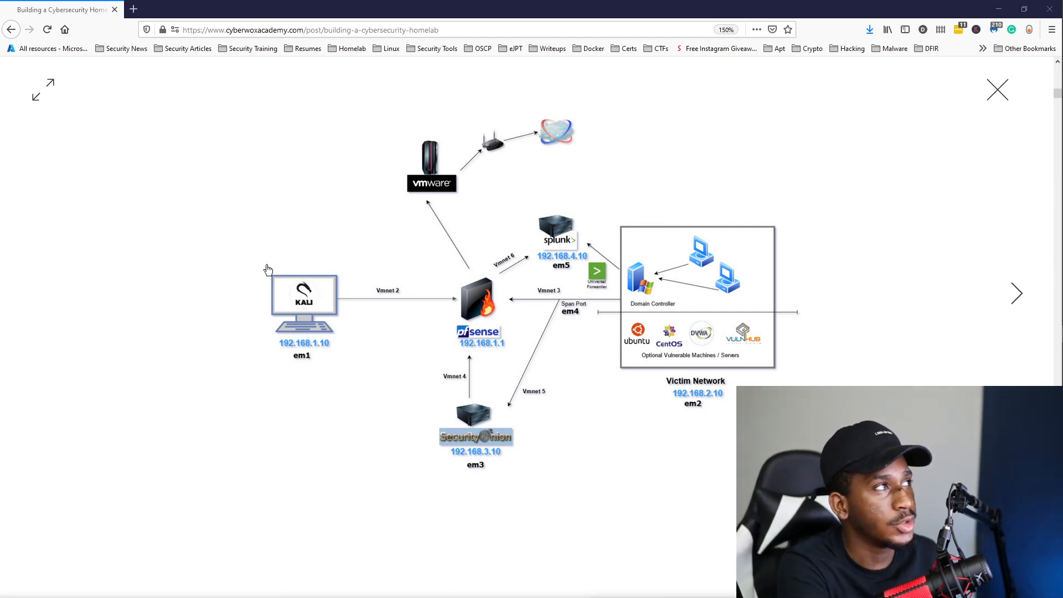
mouse_move(311, 383)
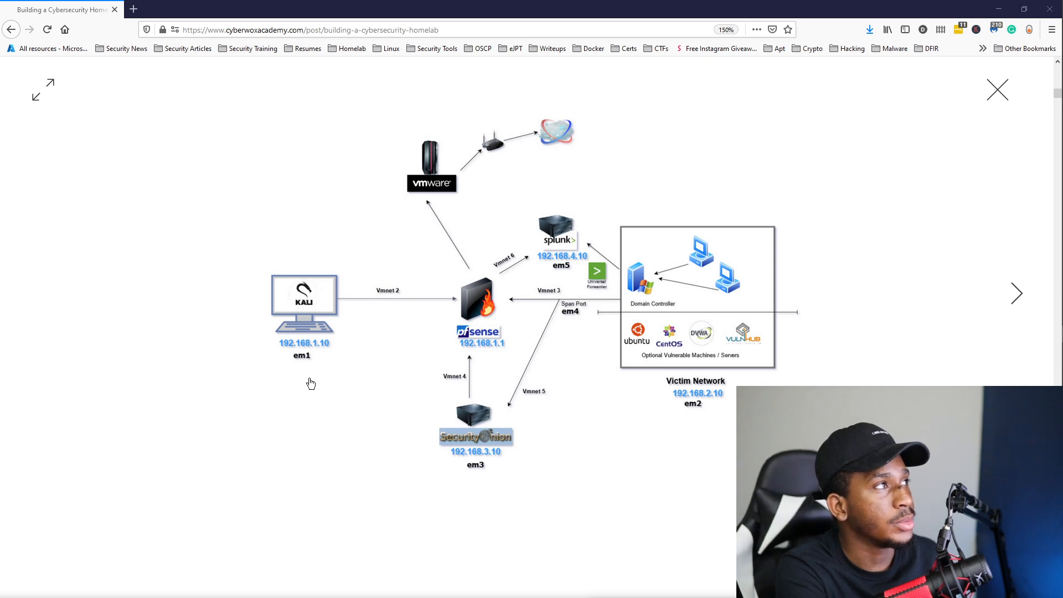
mouse_move(320, 389)
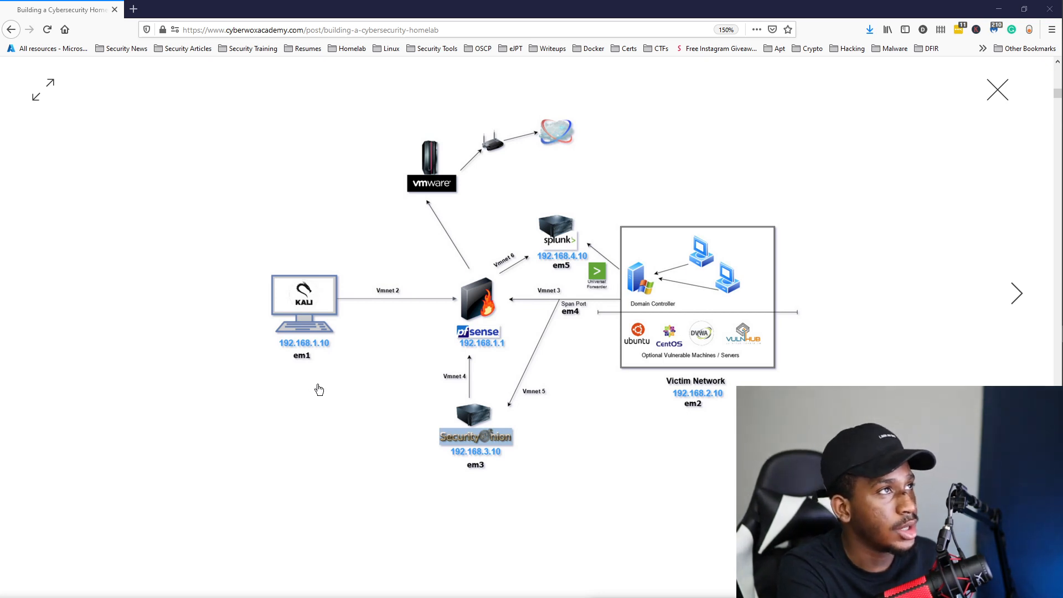
mouse_move(730, 362)
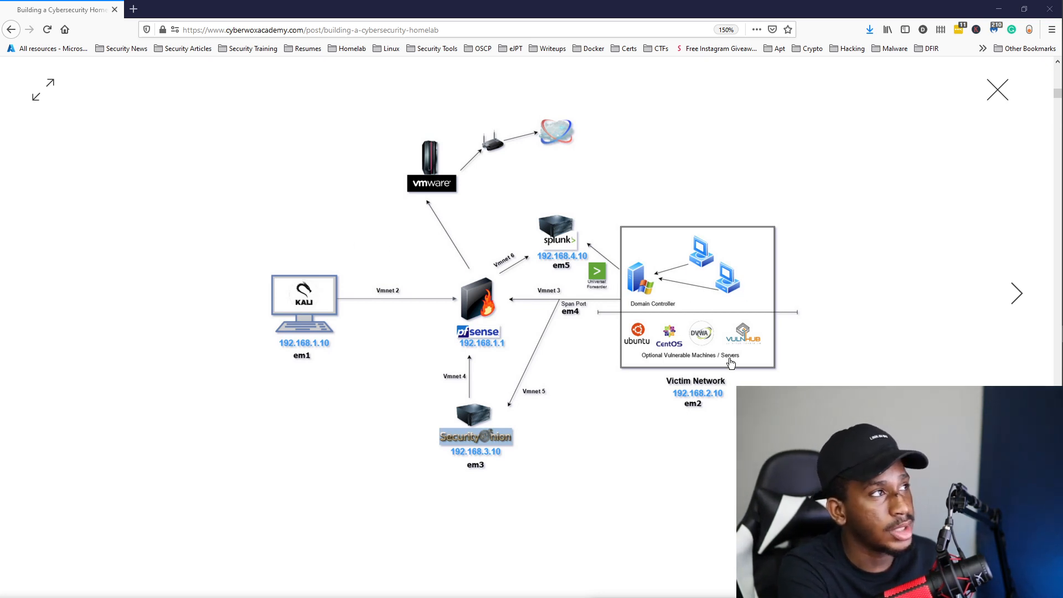
mouse_move(457, 404)
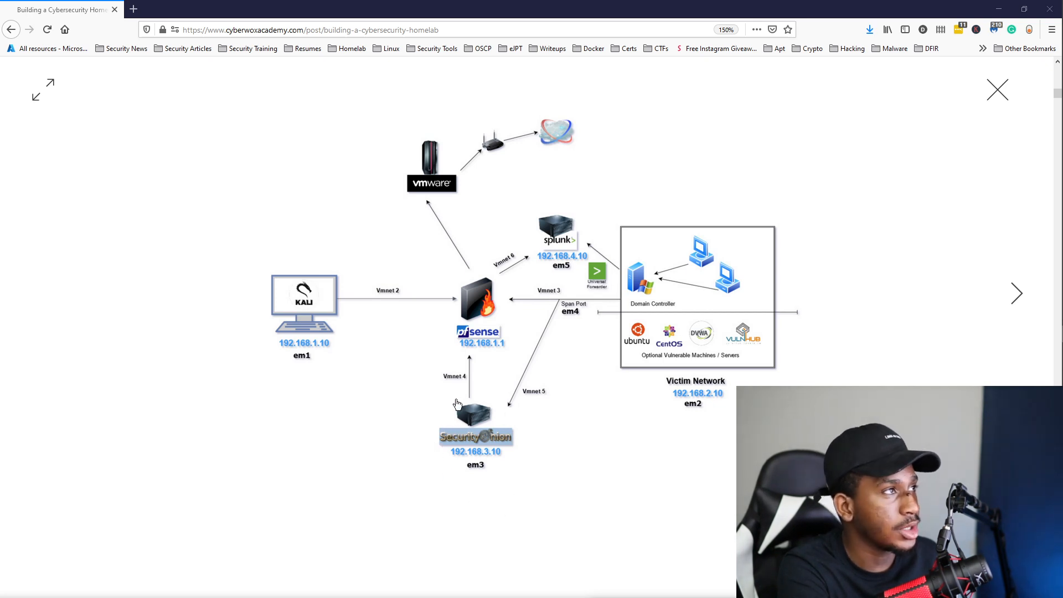
mouse_move(491, 384)
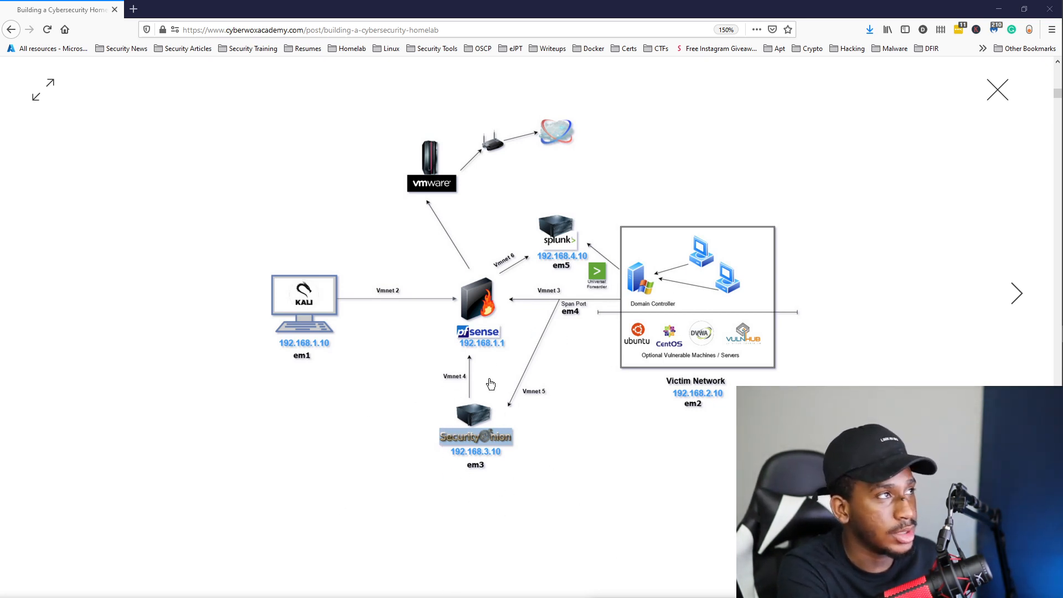
mouse_move(489, 324)
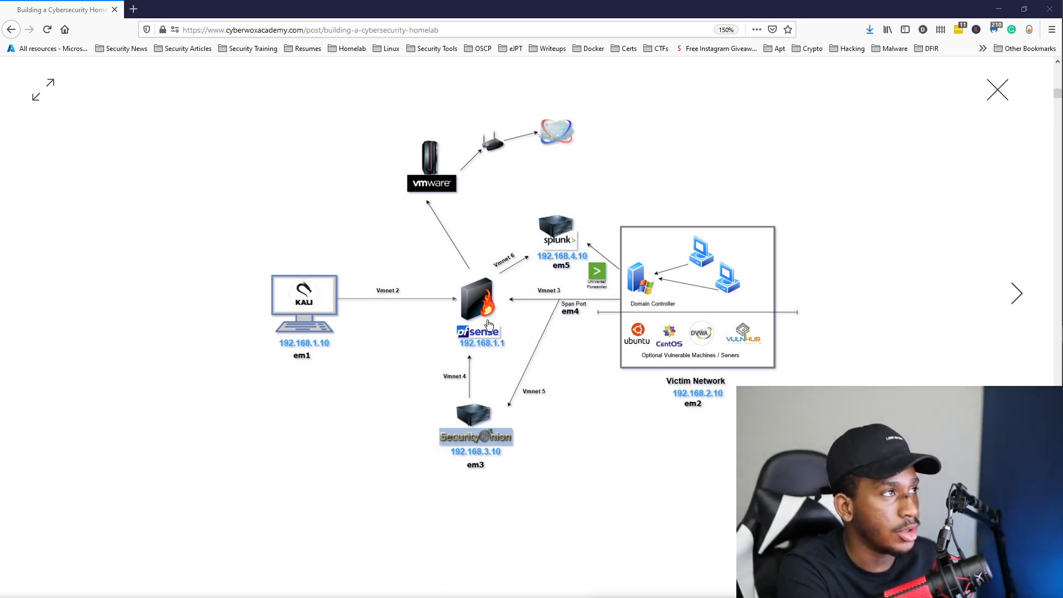
mouse_move(610, 396)
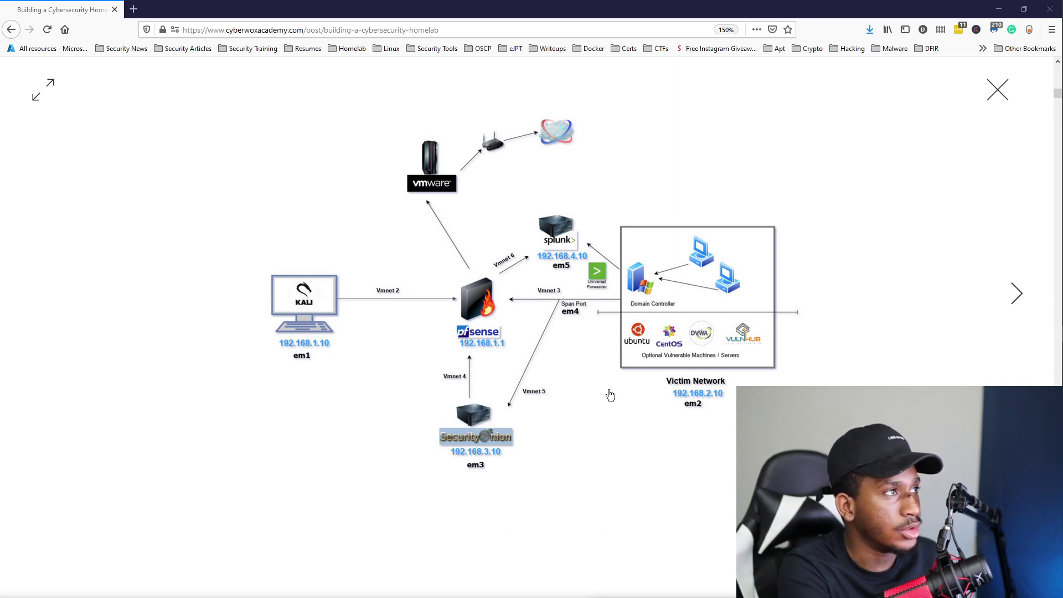
mouse_move(645, 439)
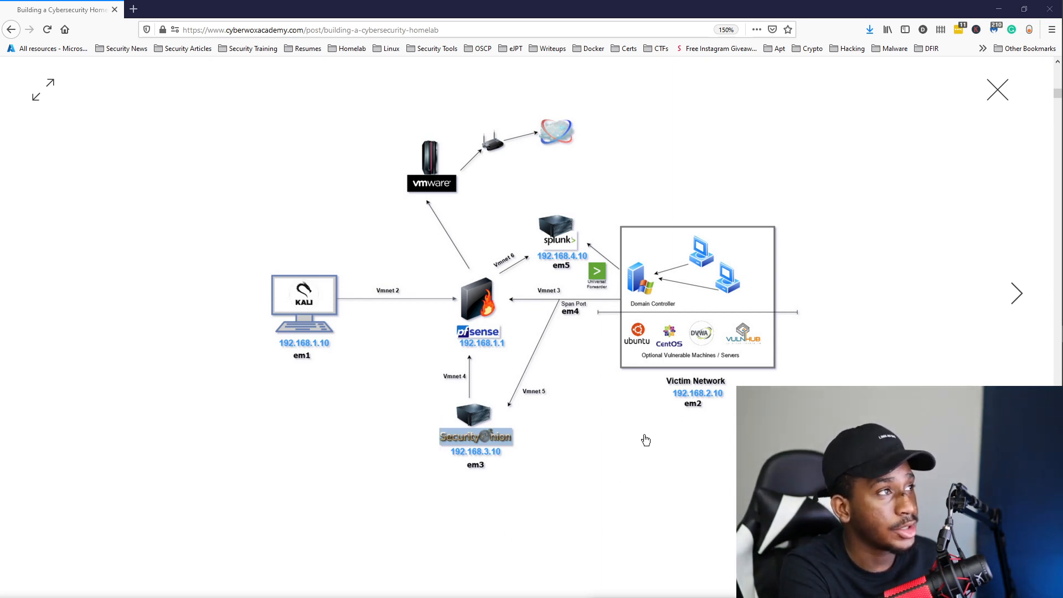
mouse_move(634, 302)
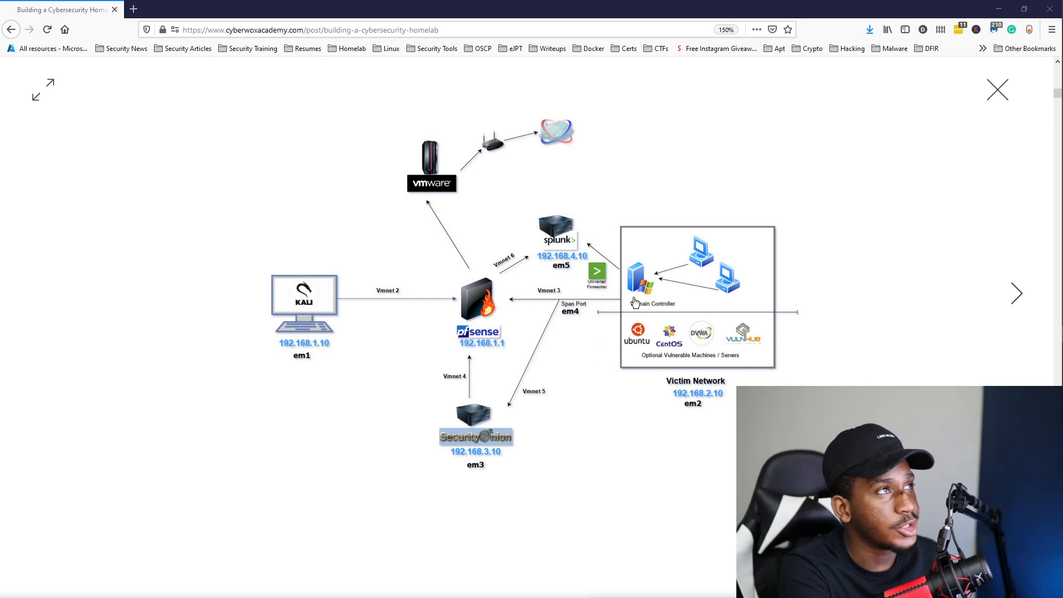
mouse_move(612, 289)
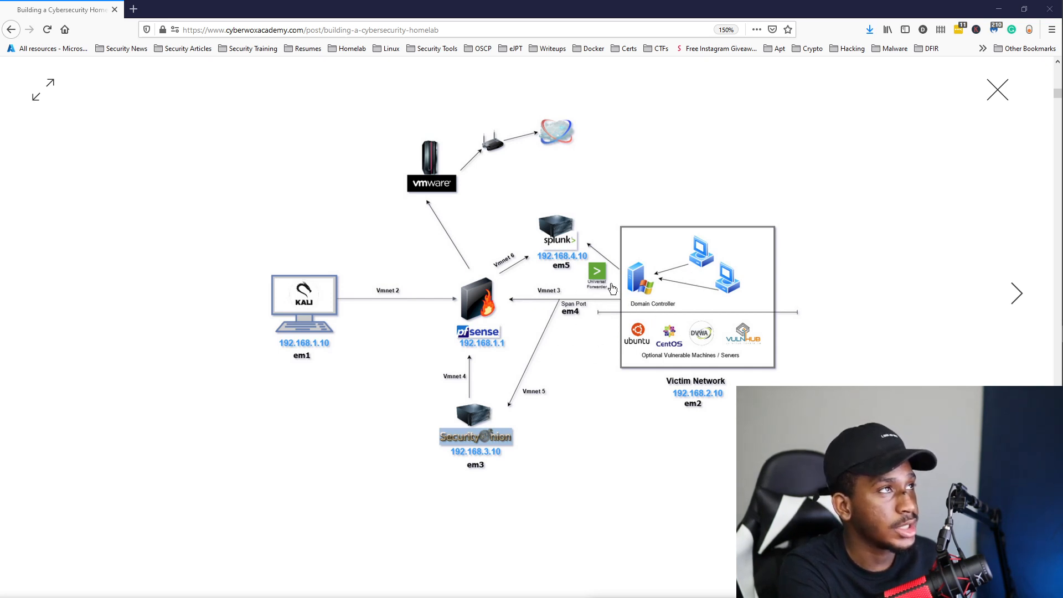
mouse_move(499, 432)
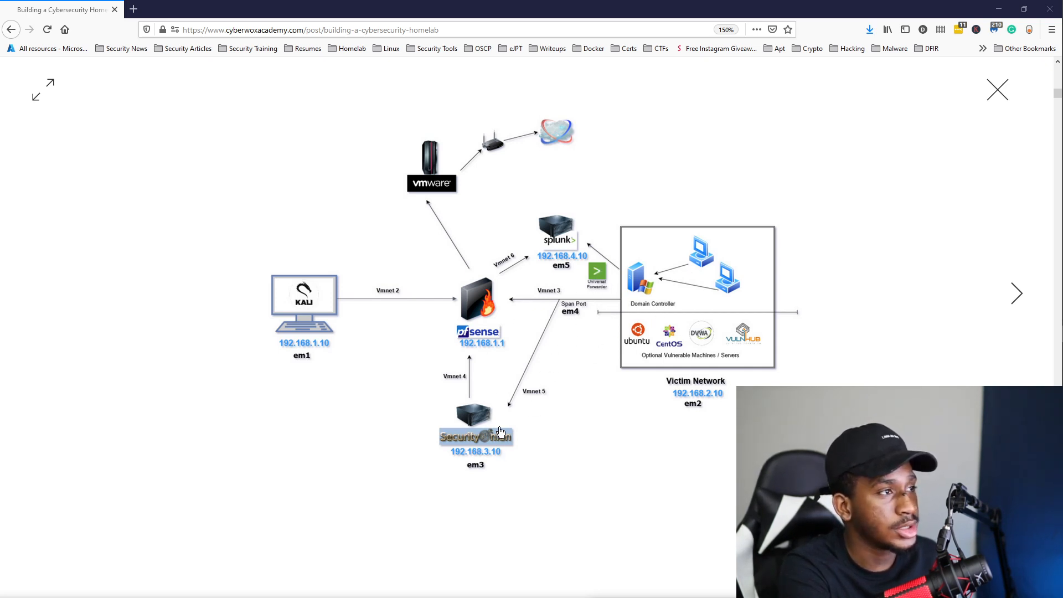
mouse_move(442, 279)
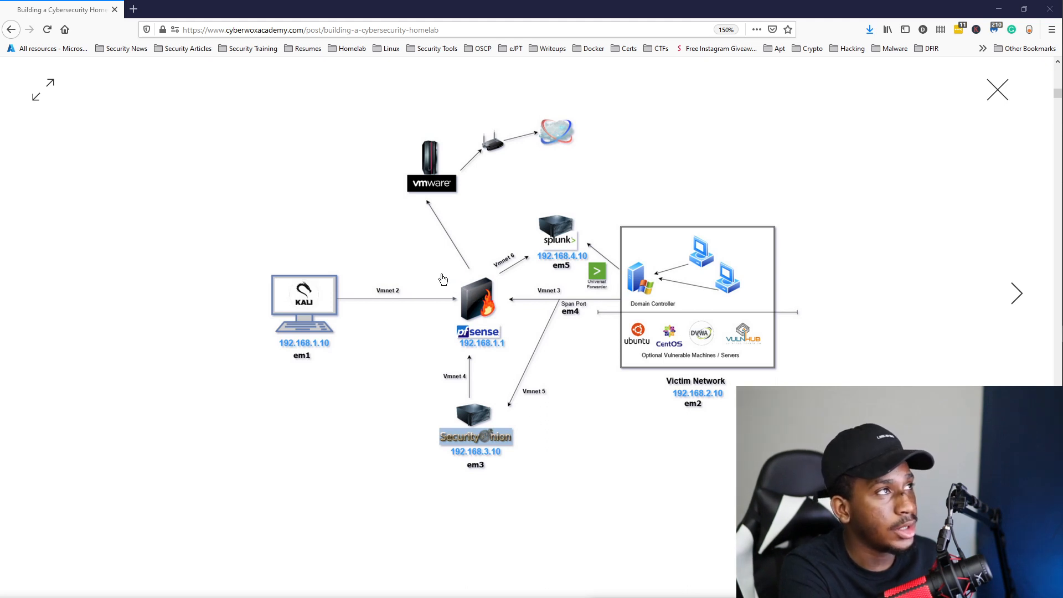
mouse_move(469, 283)
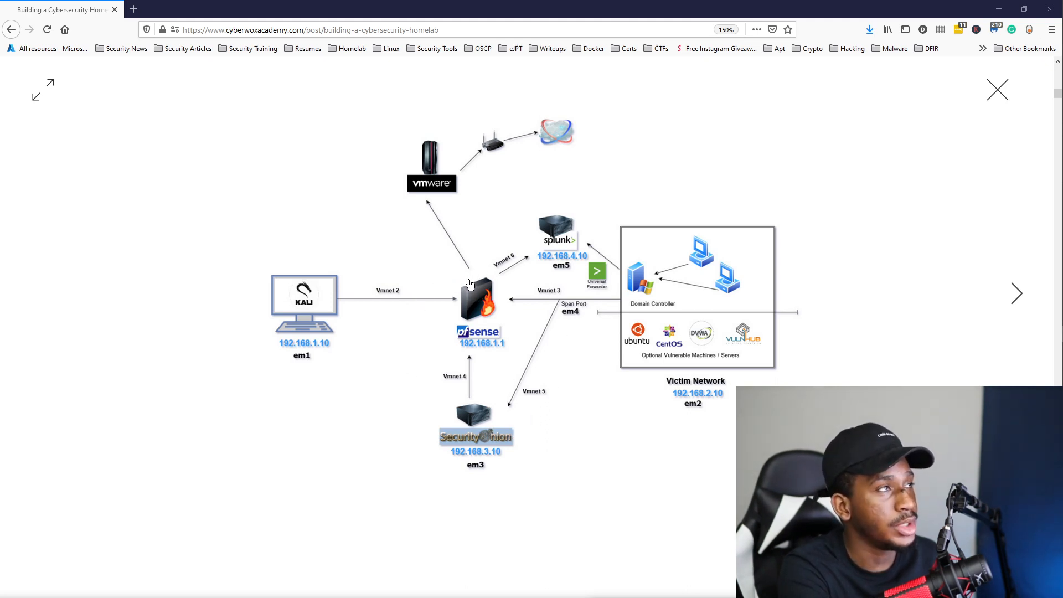
mouse_move(478, 304)
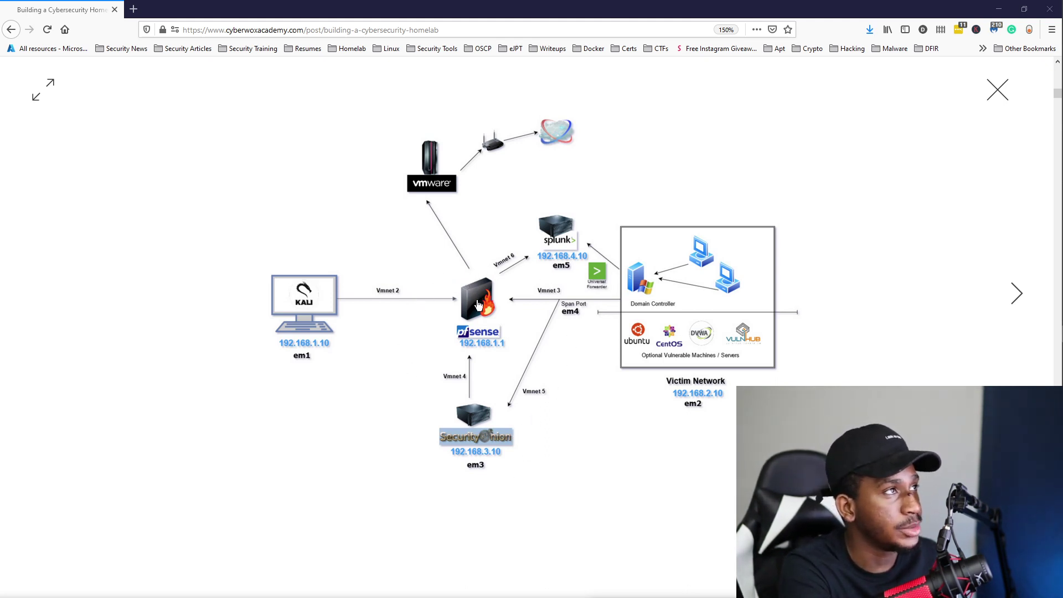
mouse_move(520, 342)
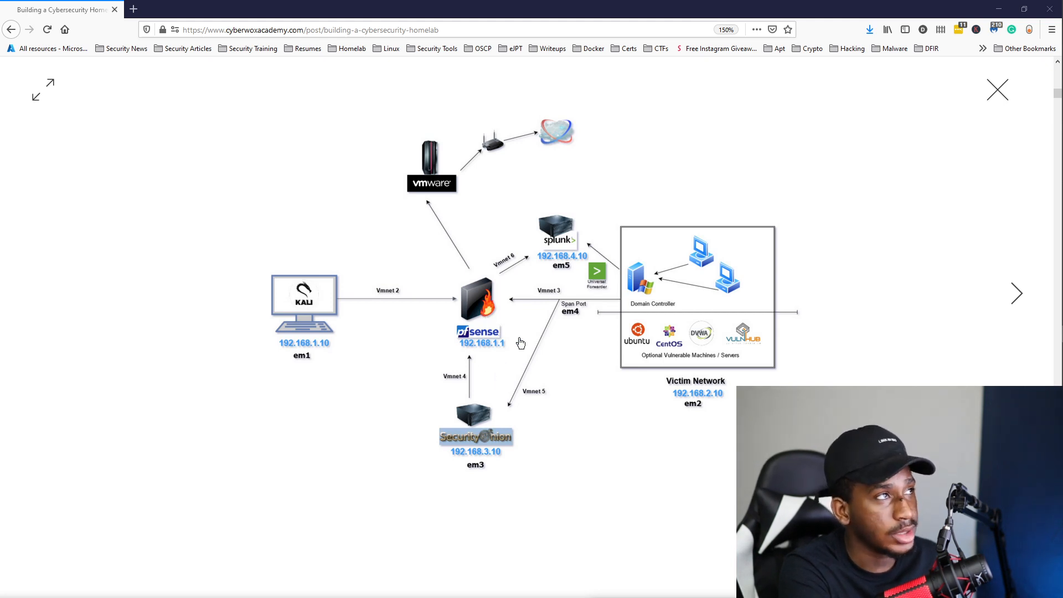
mouse_move(554, 367)
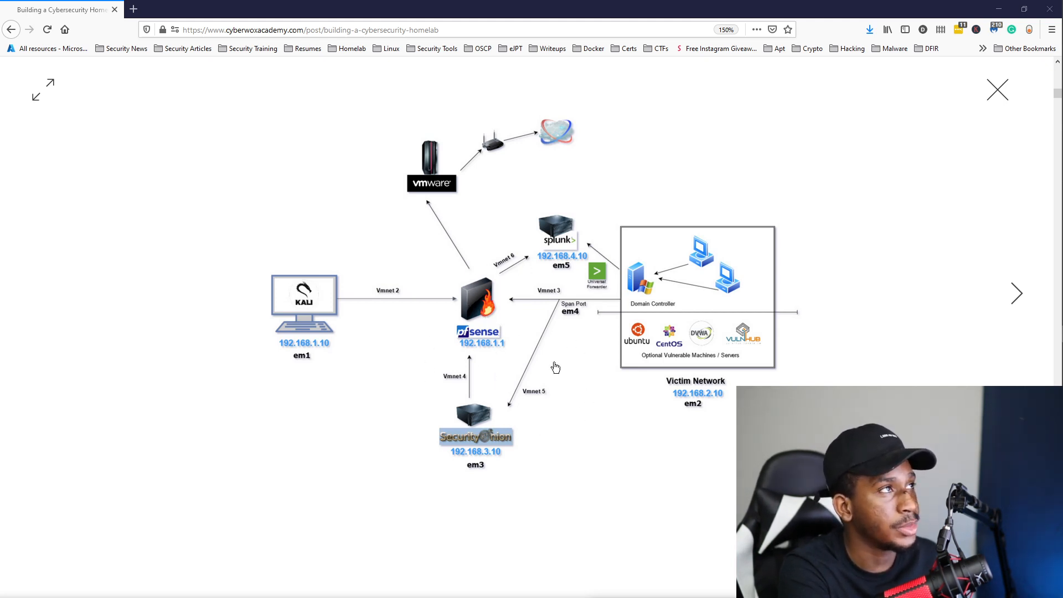
mouse_move(503, 239)
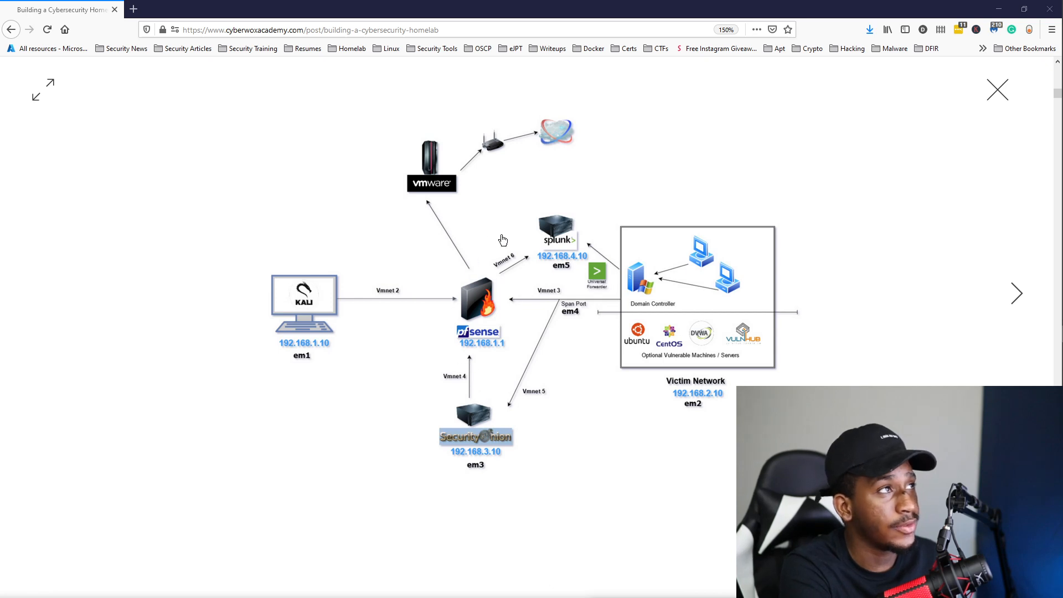
mouse_move(526, 475)
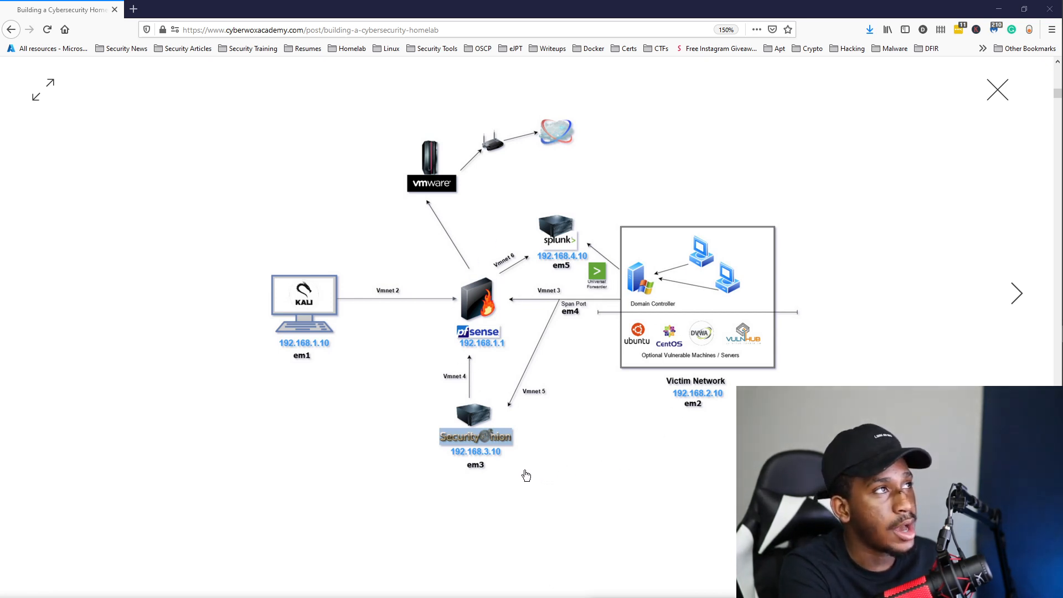
mouse_move(634, 411)
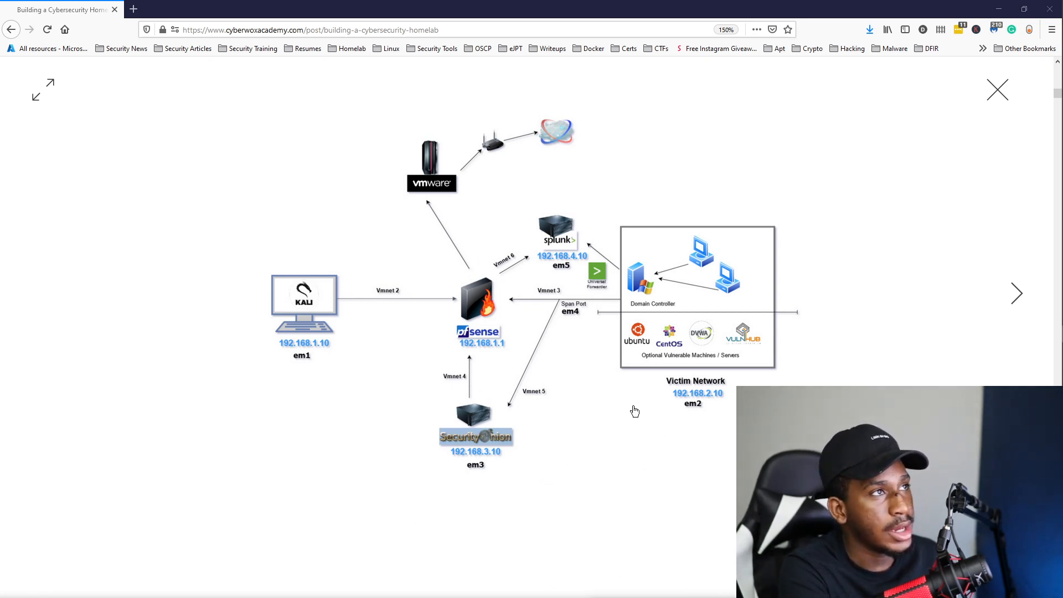
mouse_move(648, 293)
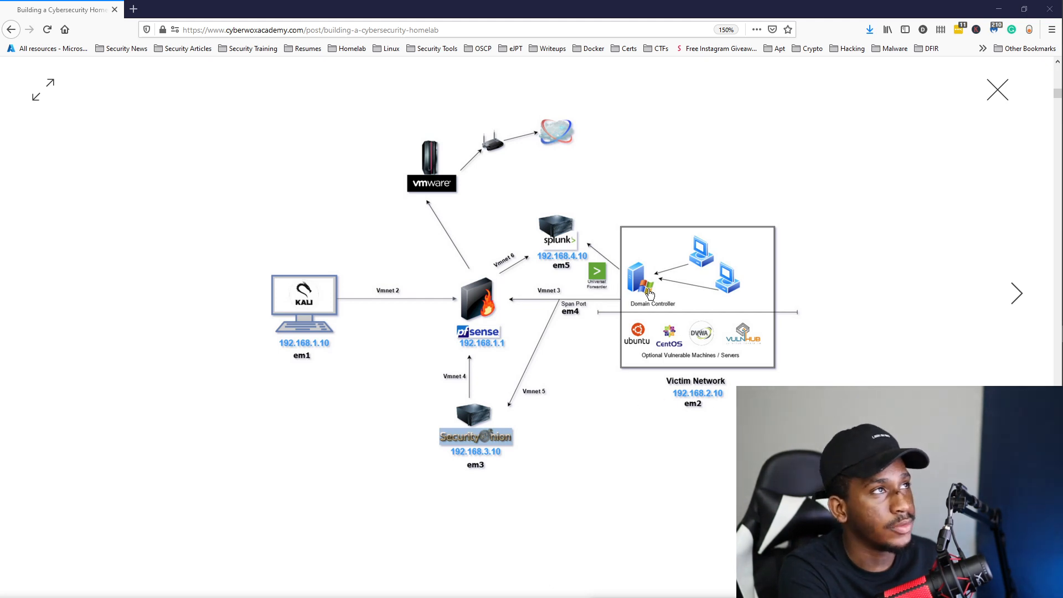
mouse_move(703, 302)
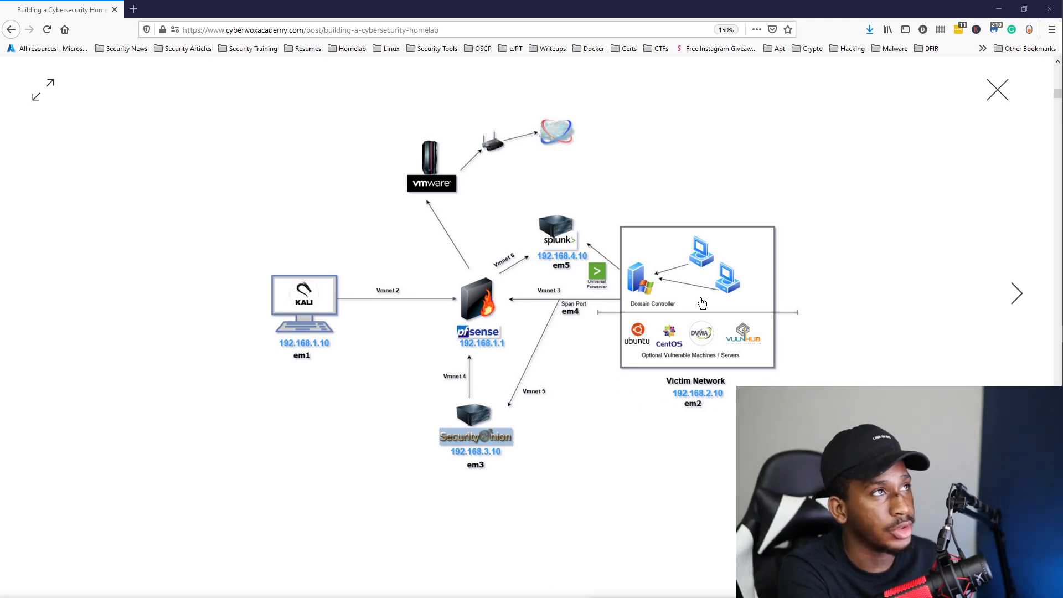
mouse_move(723, 289)
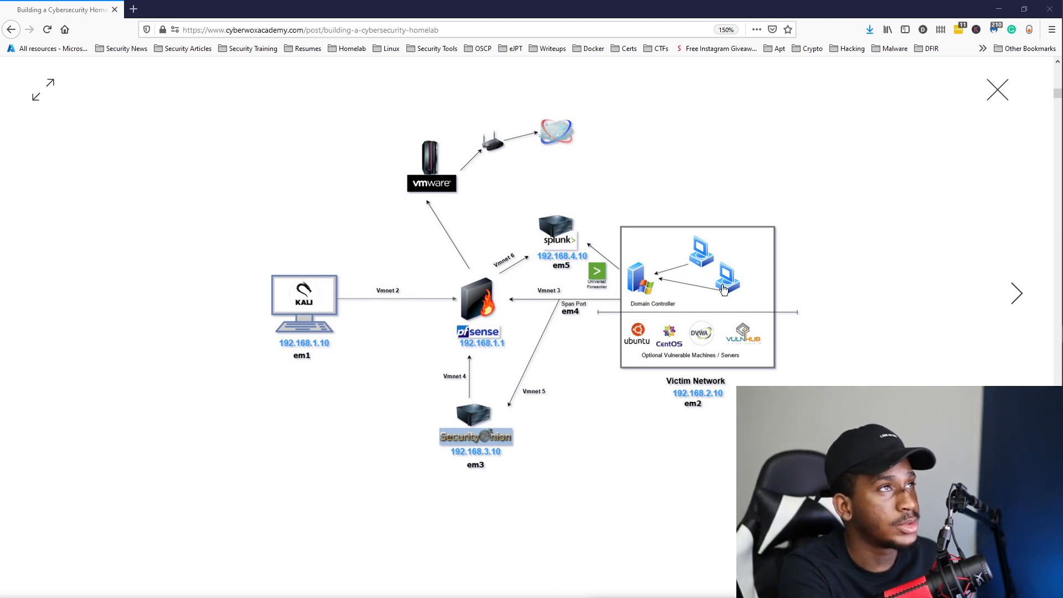
mouse_move(761, 290)
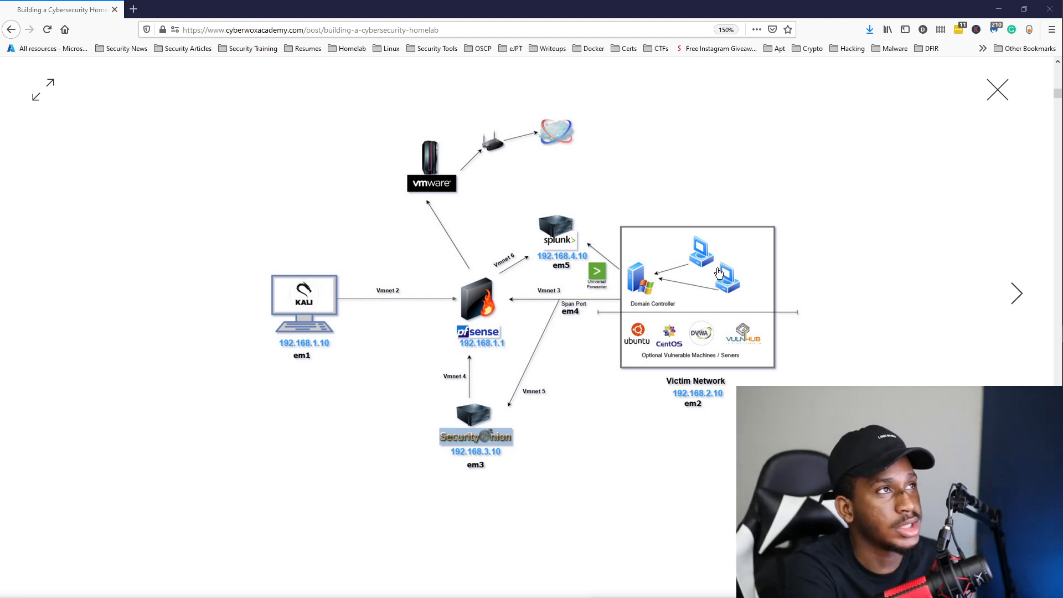
mouse_move(755, 344)
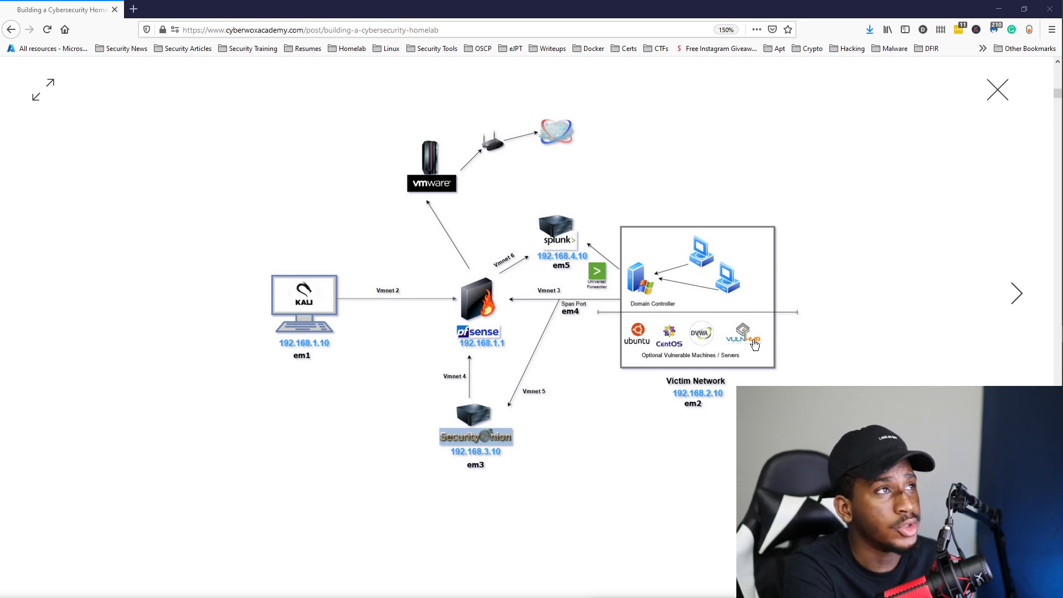
mouse_move(644, 347)
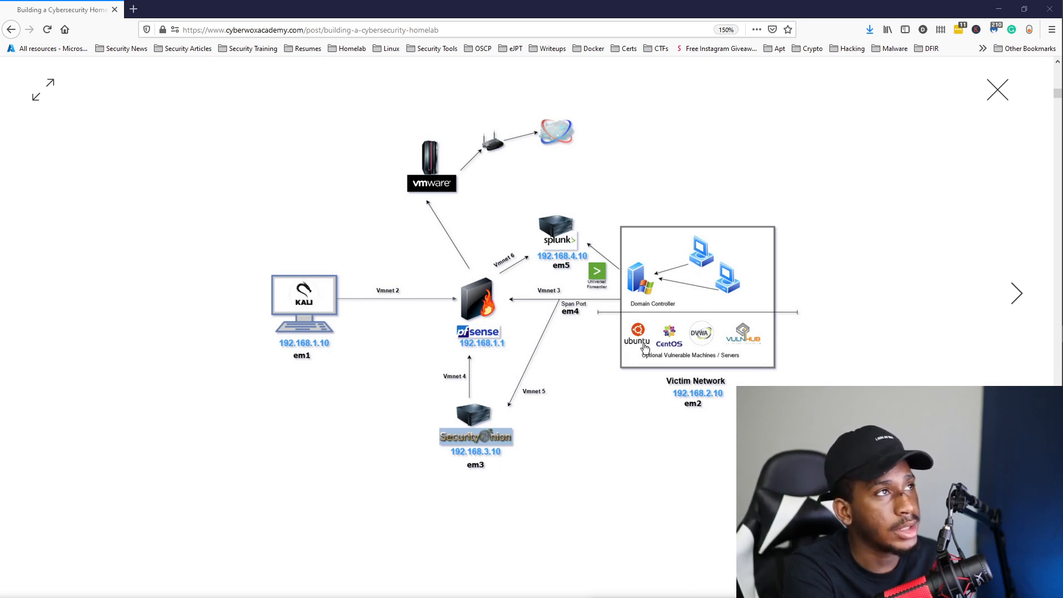
mouse_move(764, 357)
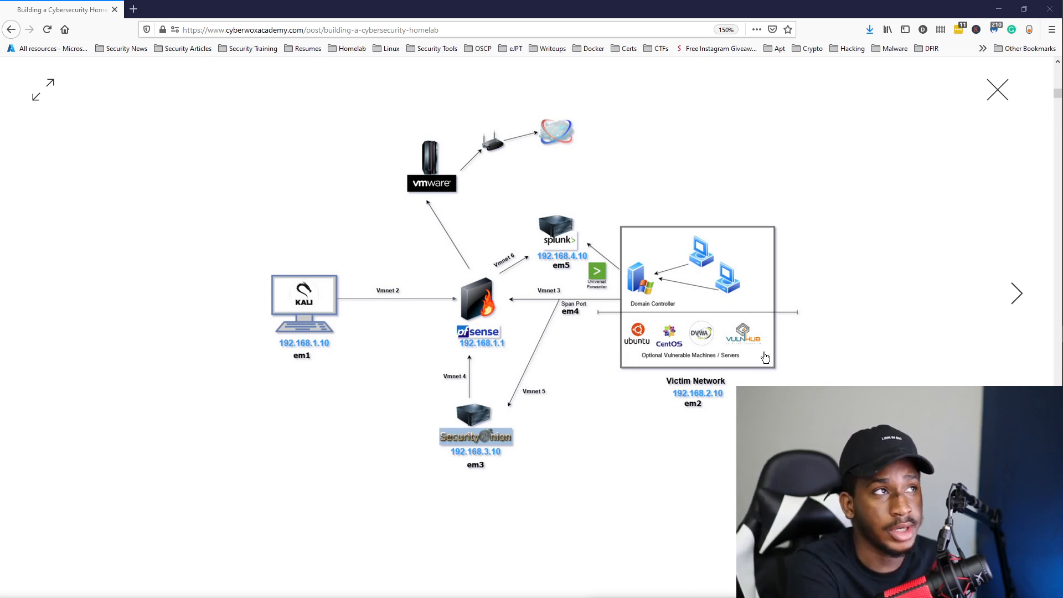
mouse_move(592, 296)
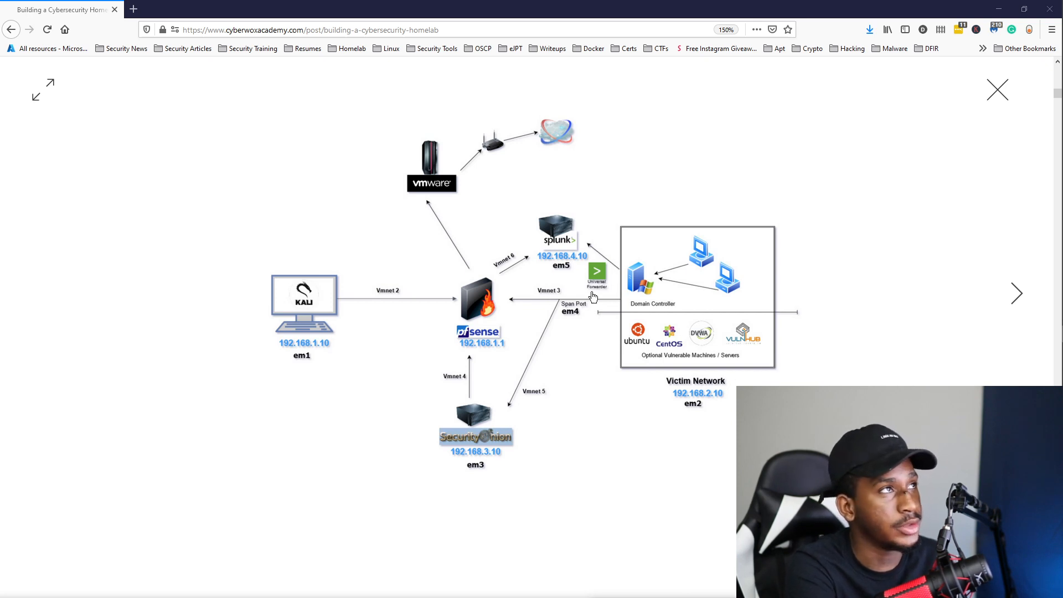
mouse_move(576, 223)
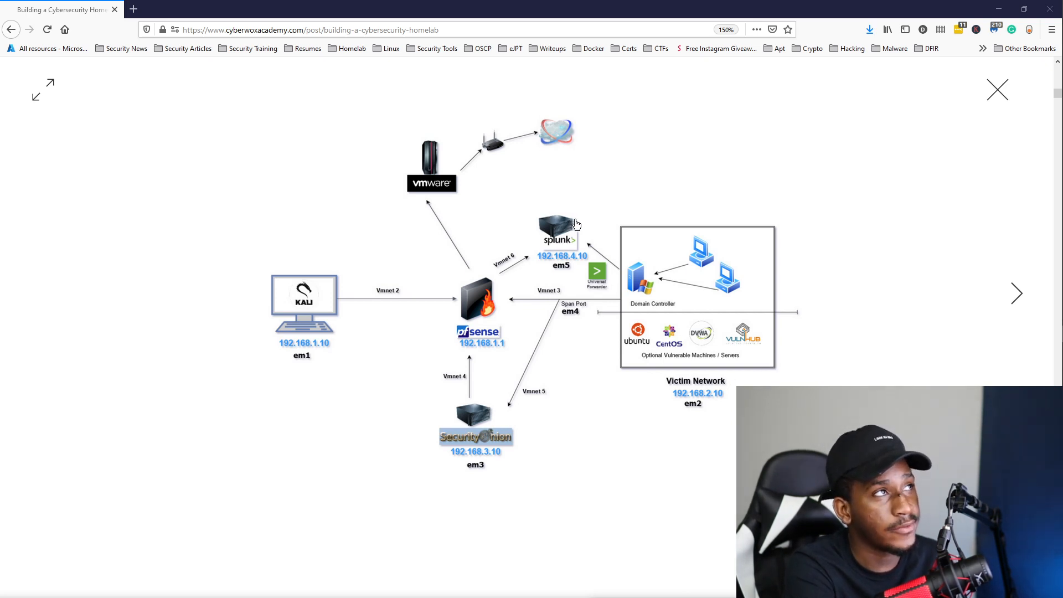
mouse_move(481, 432)
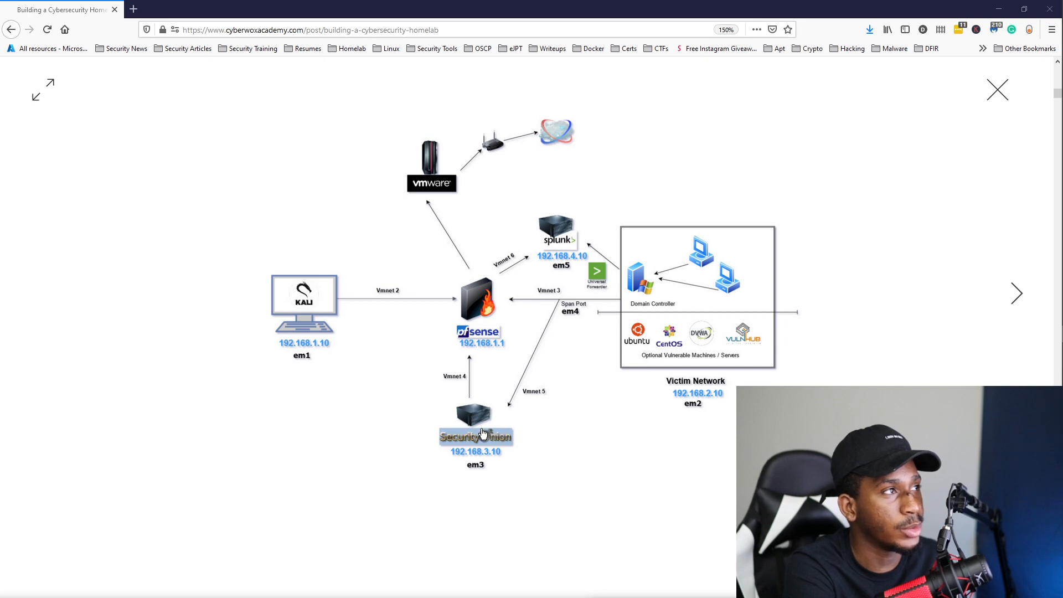
mouse_move(454, 434)
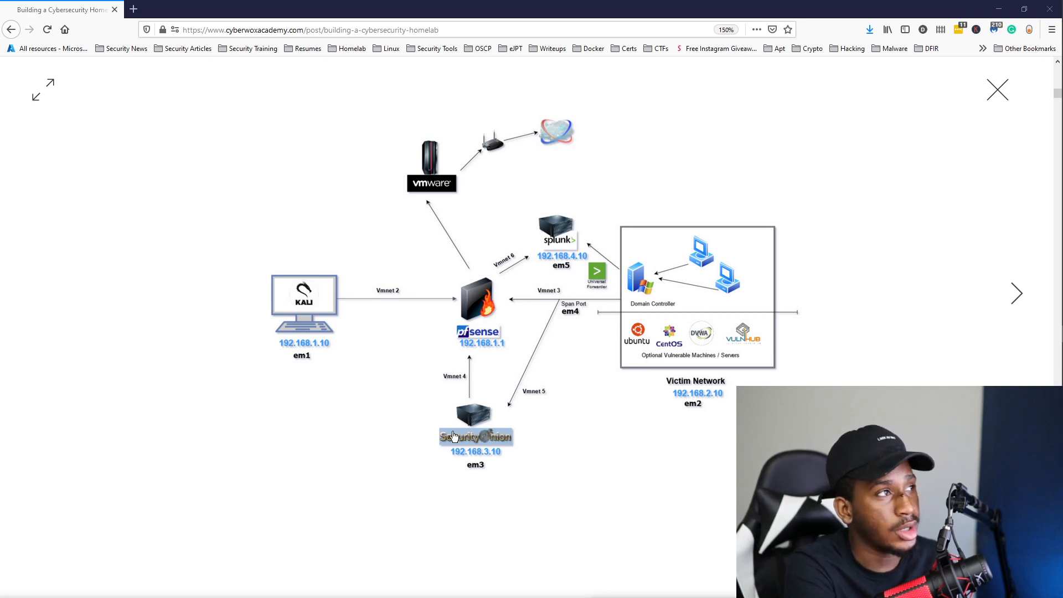
mouse_move(584, 76)
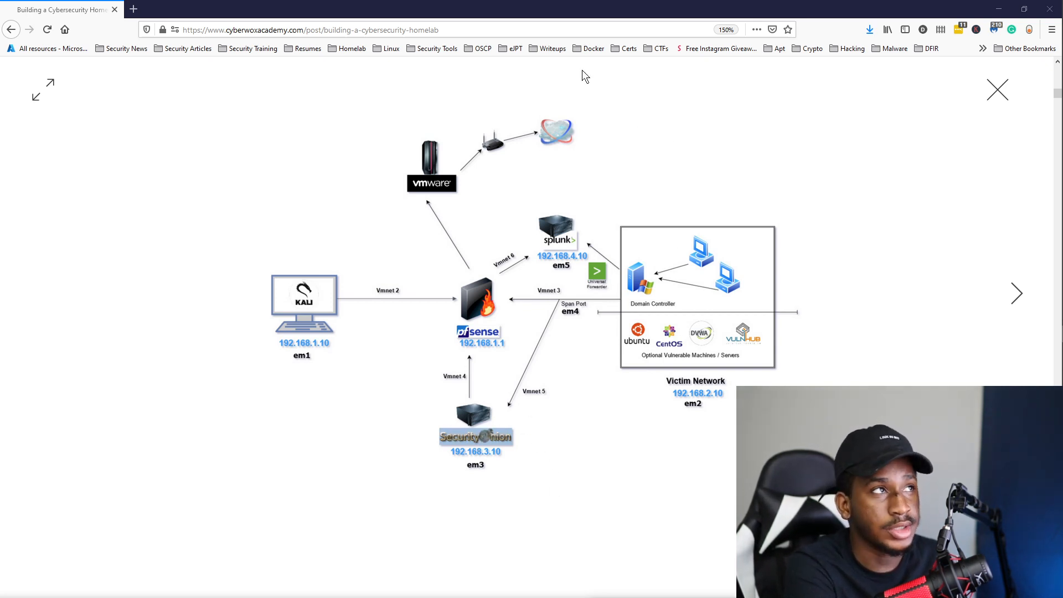
mouse_move(555, 270)
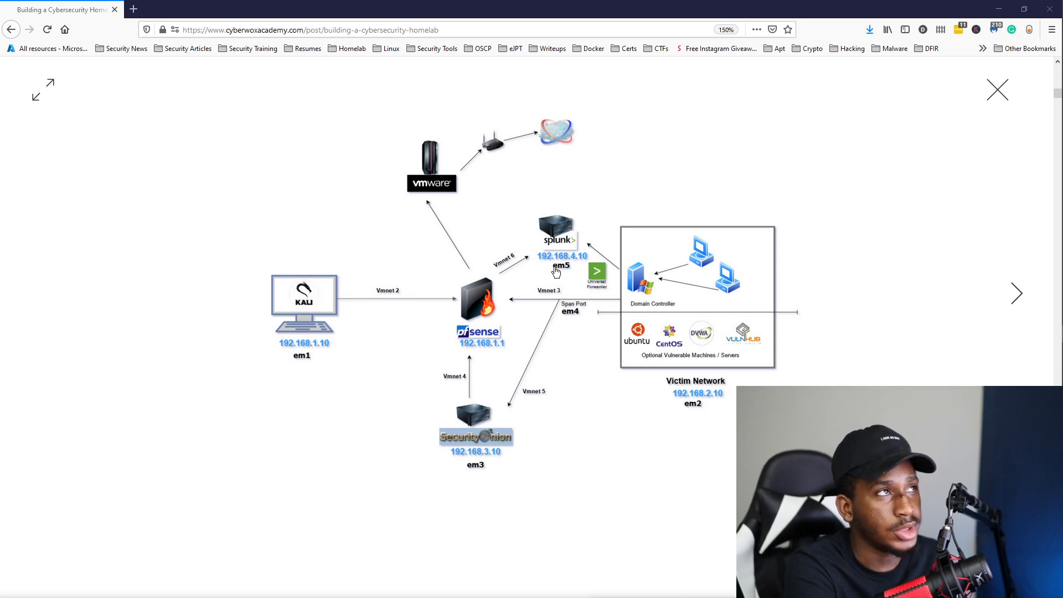
mouse_move(568, 210)
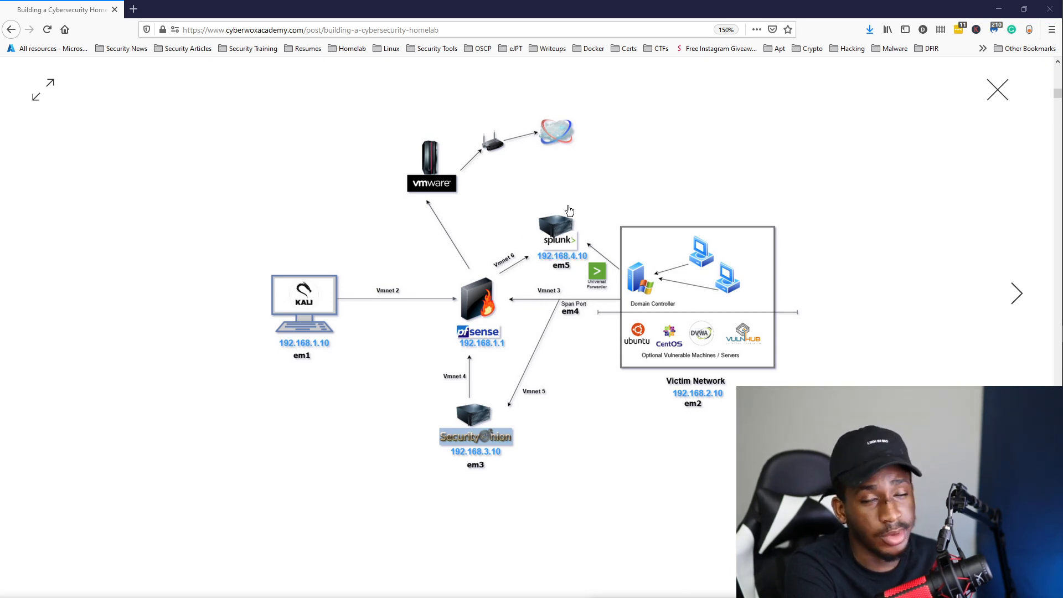
mouse_move(441, 166)
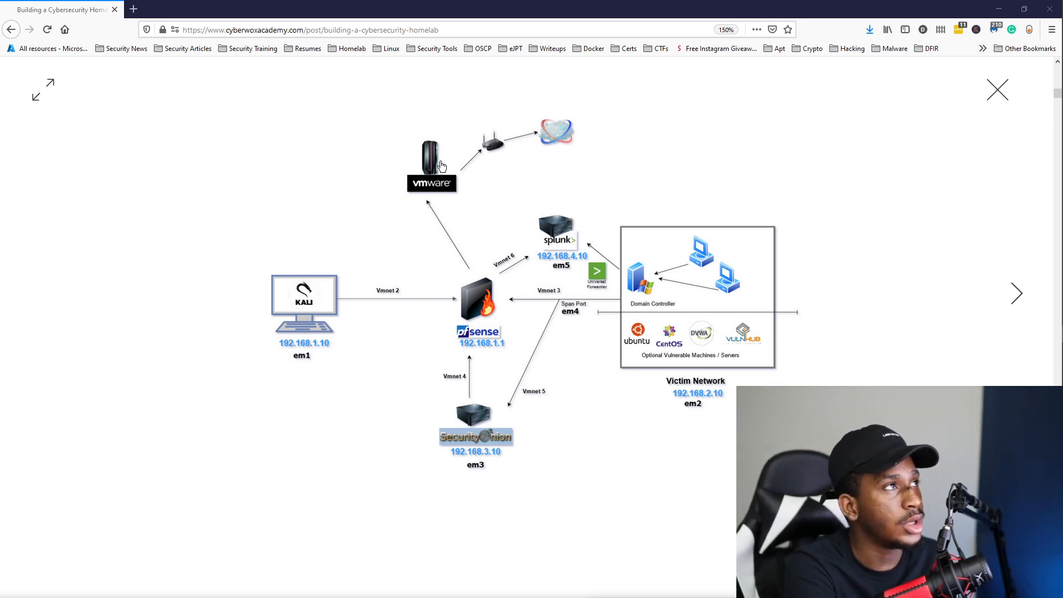
mouse_move(420, 152)
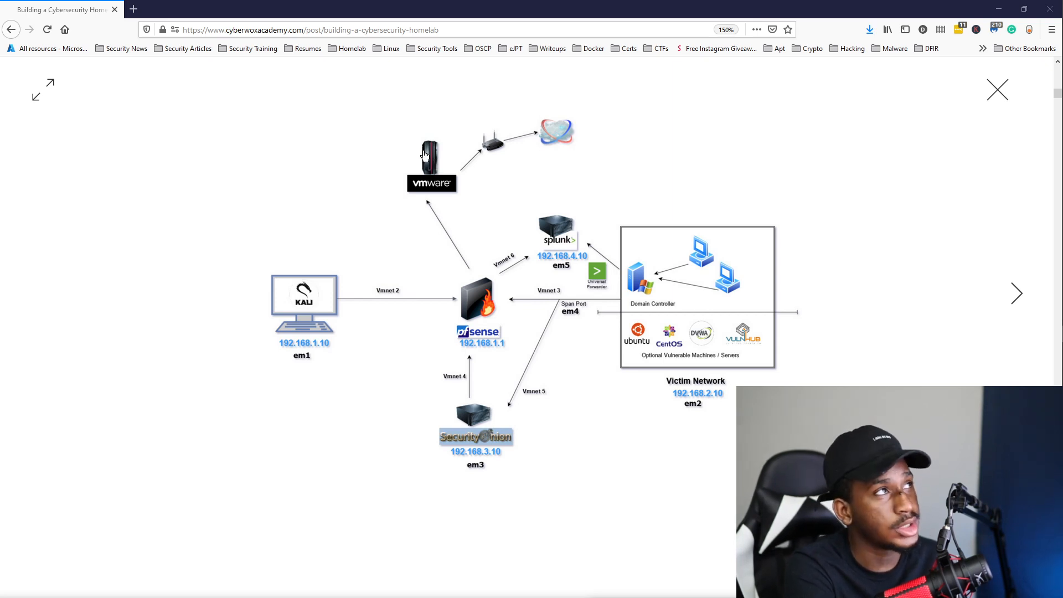
mouse_move(434, 165)
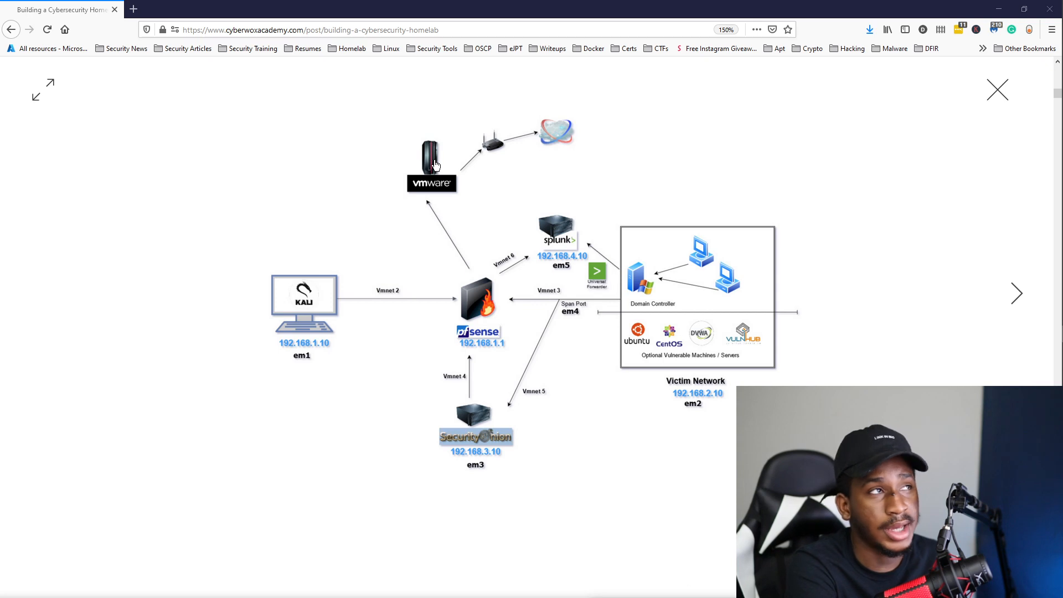
mouse_move(439, 169)
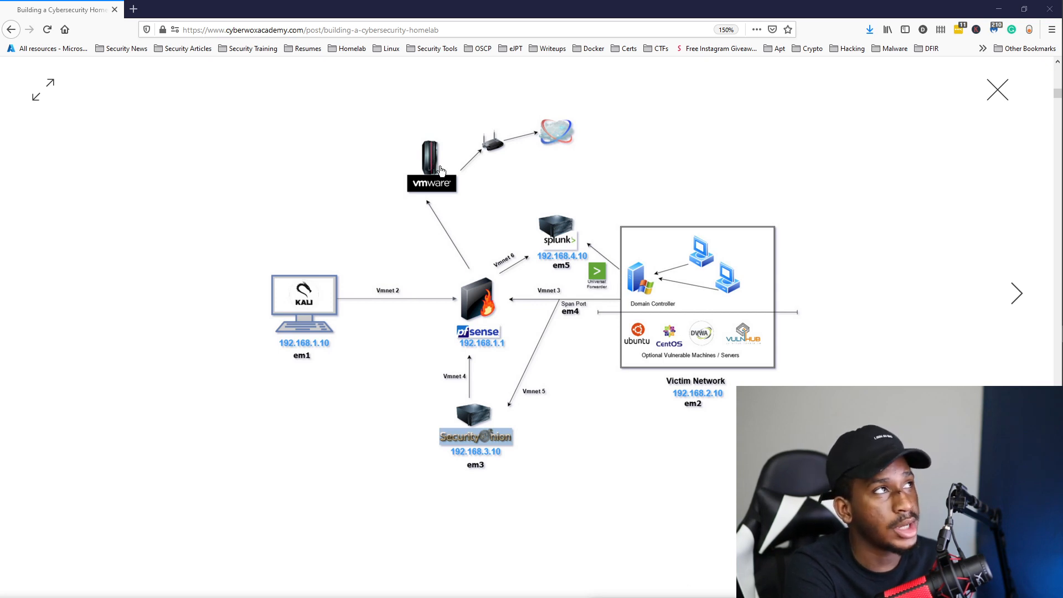
mouse_move(445, 177)
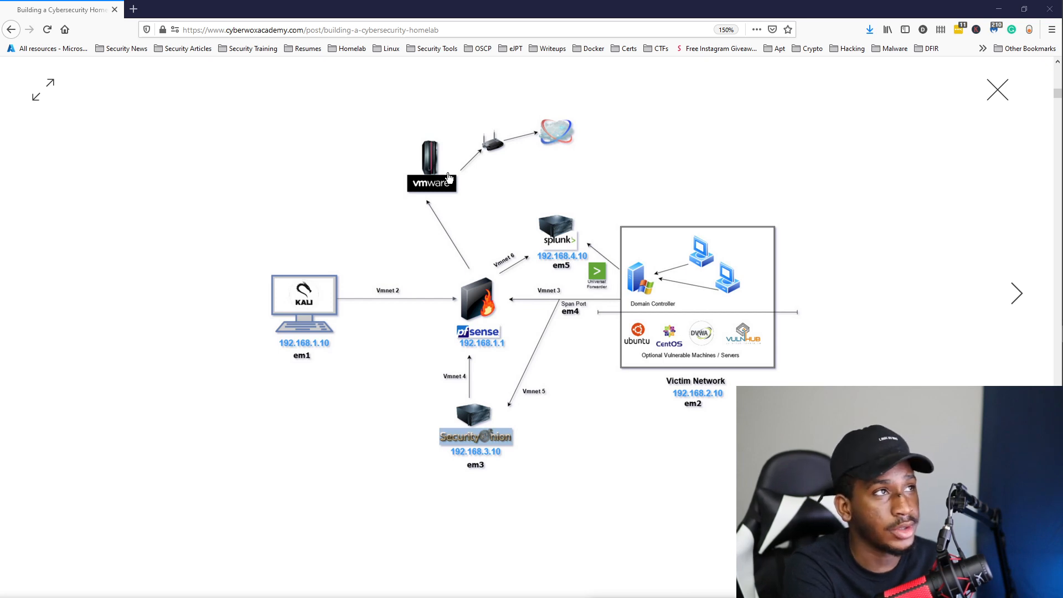
mouse_move(472, 200)
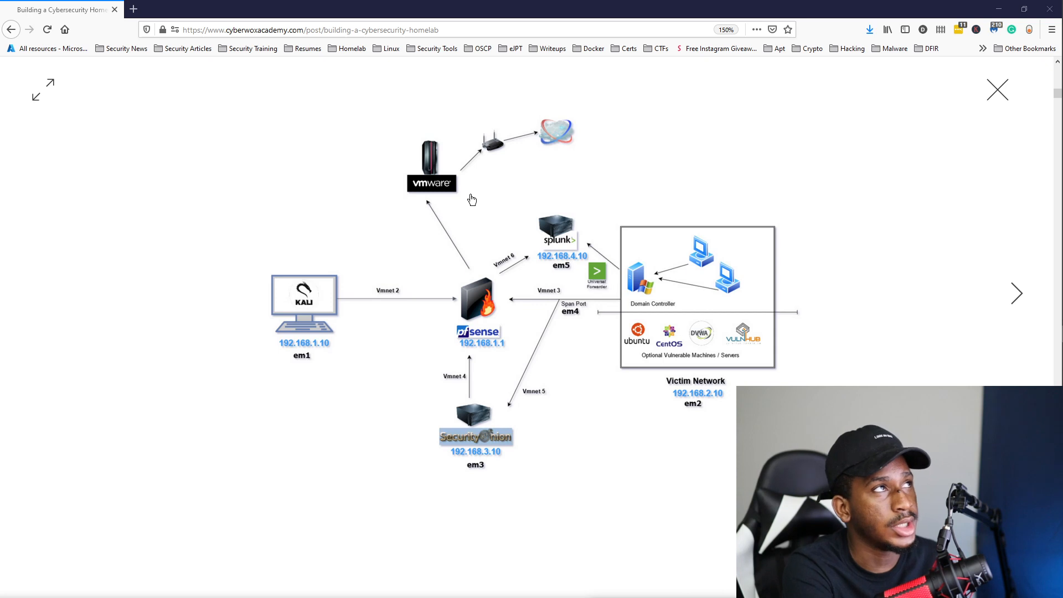
mouse_move(1003, 109)
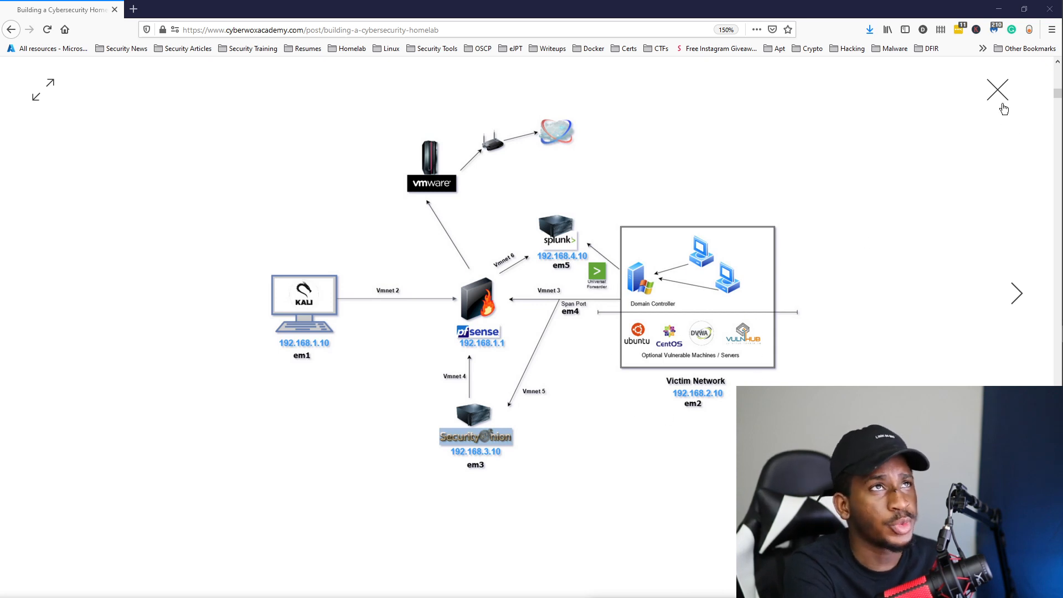
Leave the enlarged diagram and navigate via Home to the Blog listing
click(997, 88)
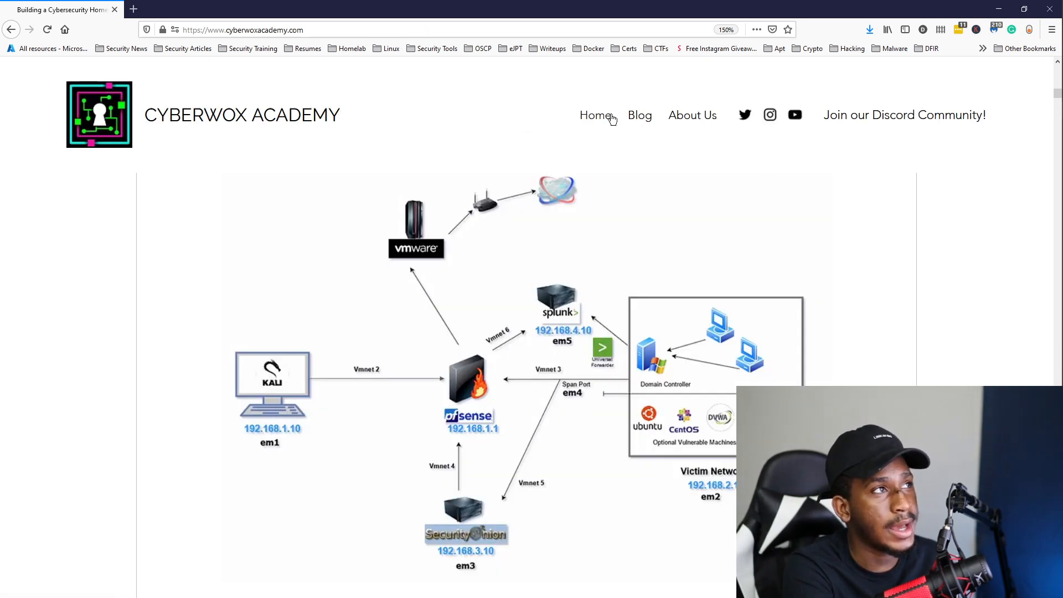
click(594, 115)
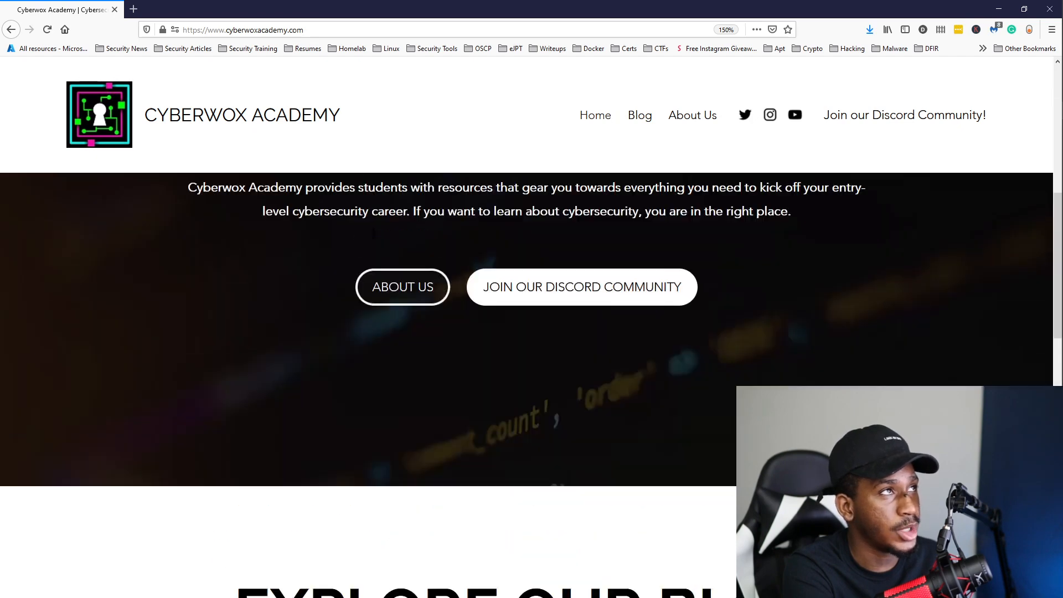
scroll(up, 3)
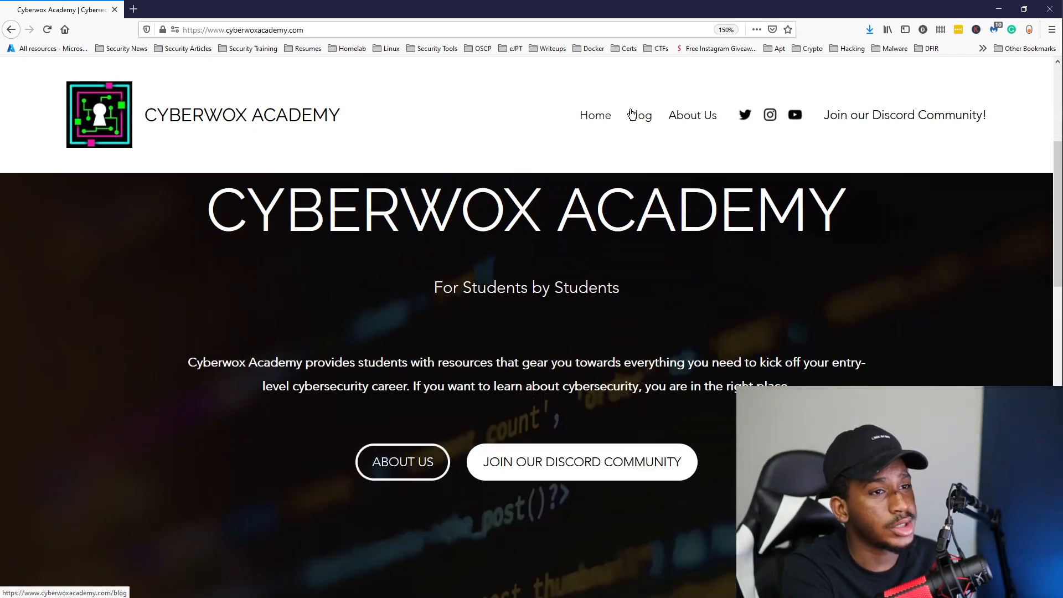
click(638, 115)
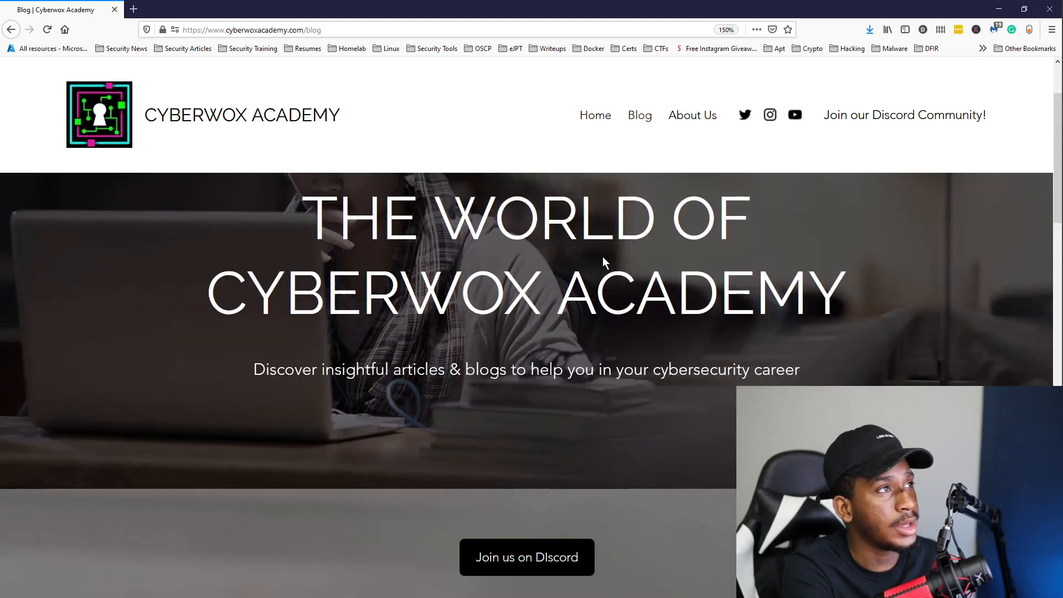
Filter to Labs posts and reopen 'Building a Cybersecurity Homelab: Part 1'
scroll(down, 3)
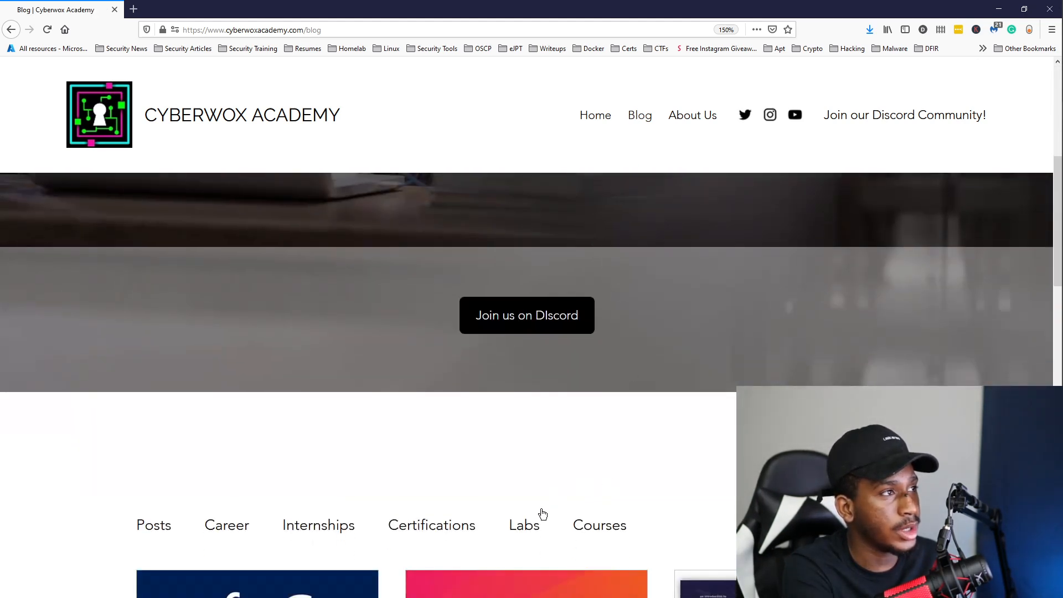
click(523, 525)
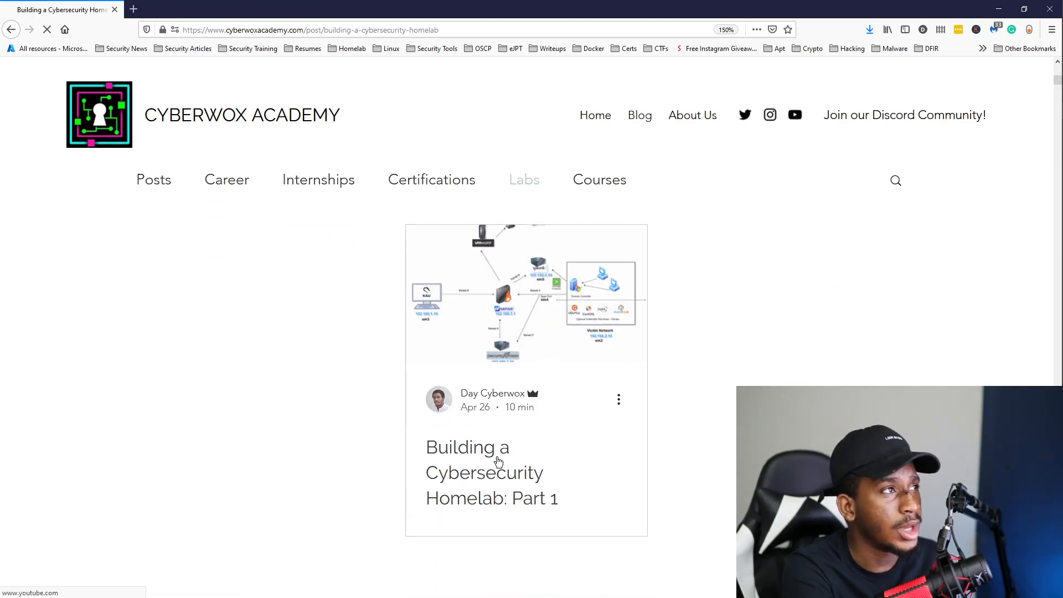
click(491, 472)
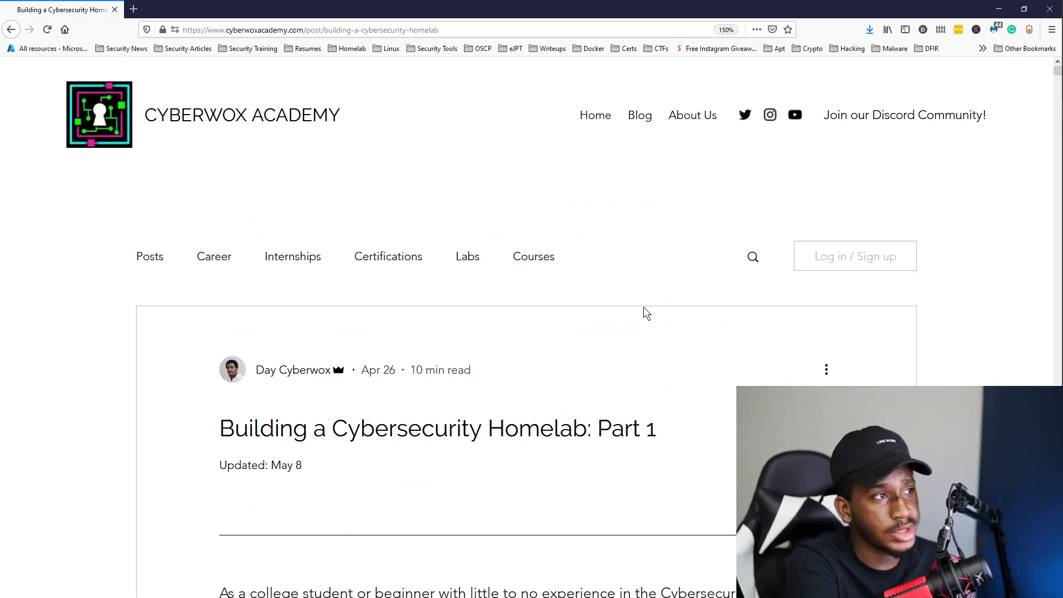
Browse the post's pfSense setup and VMware install sections
scroll(down, 3)
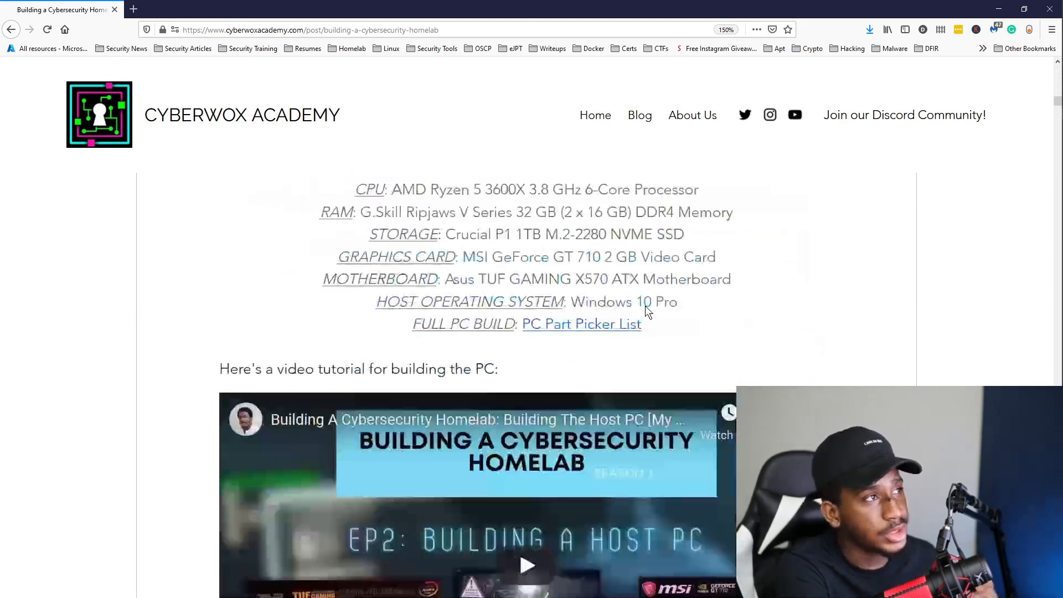
scroll(down, 3)
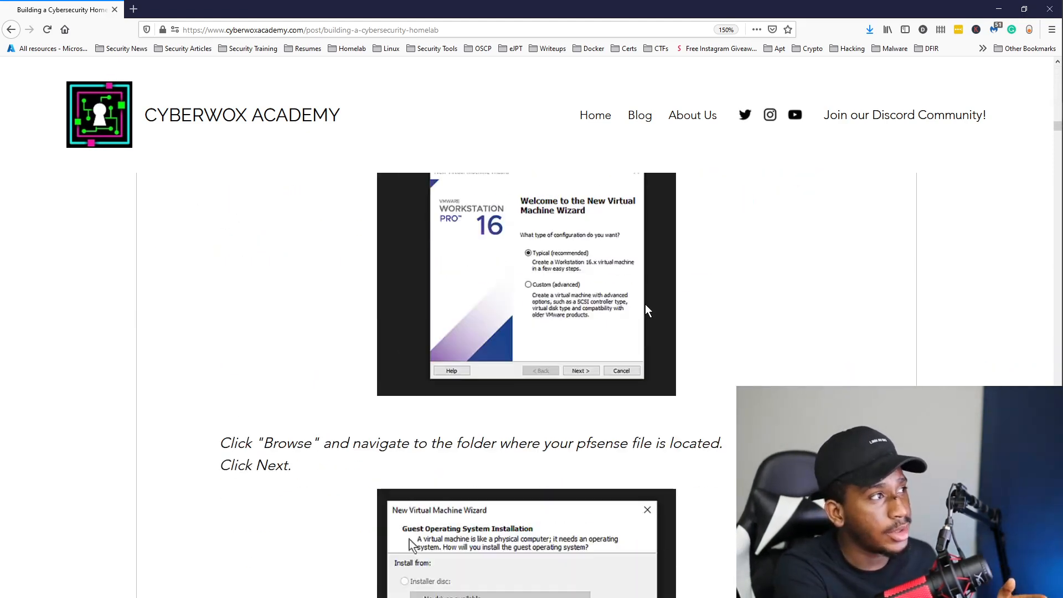
scroll(down, 3)
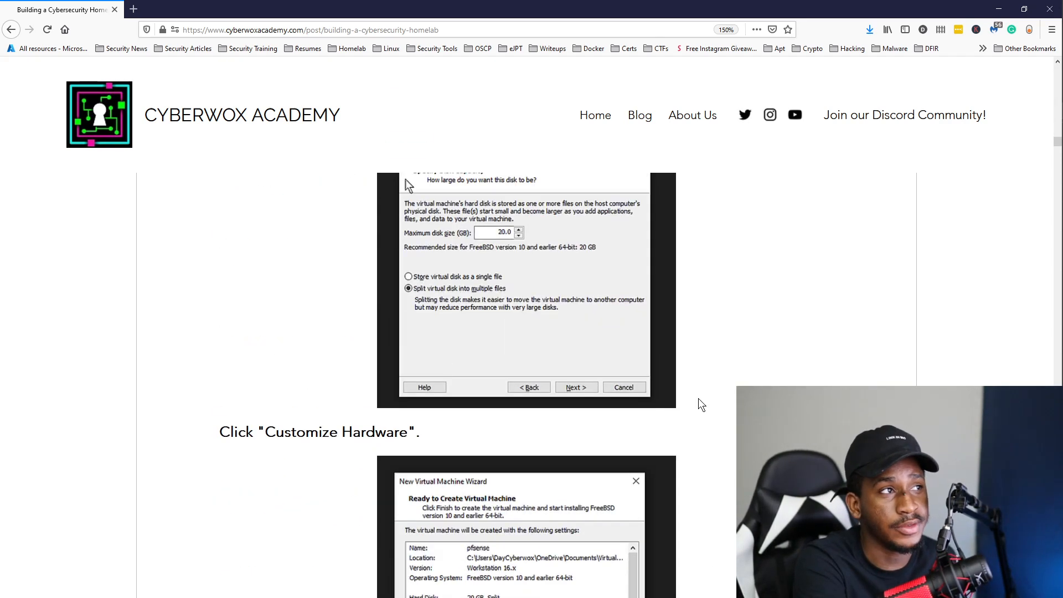
scroll(up, 3)
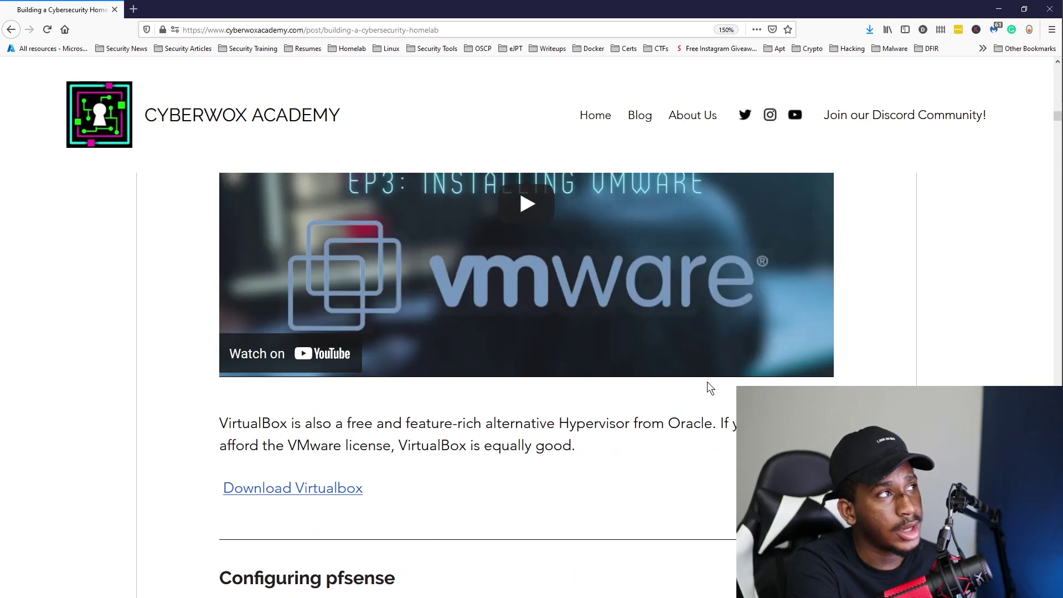
scroll(down, 3)
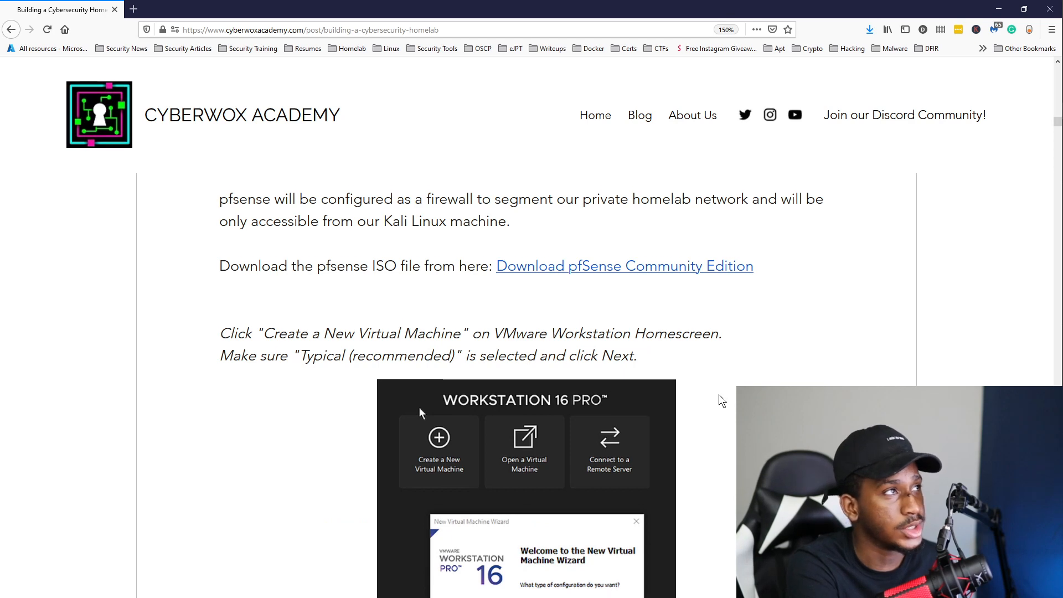
scroll(up, 3)
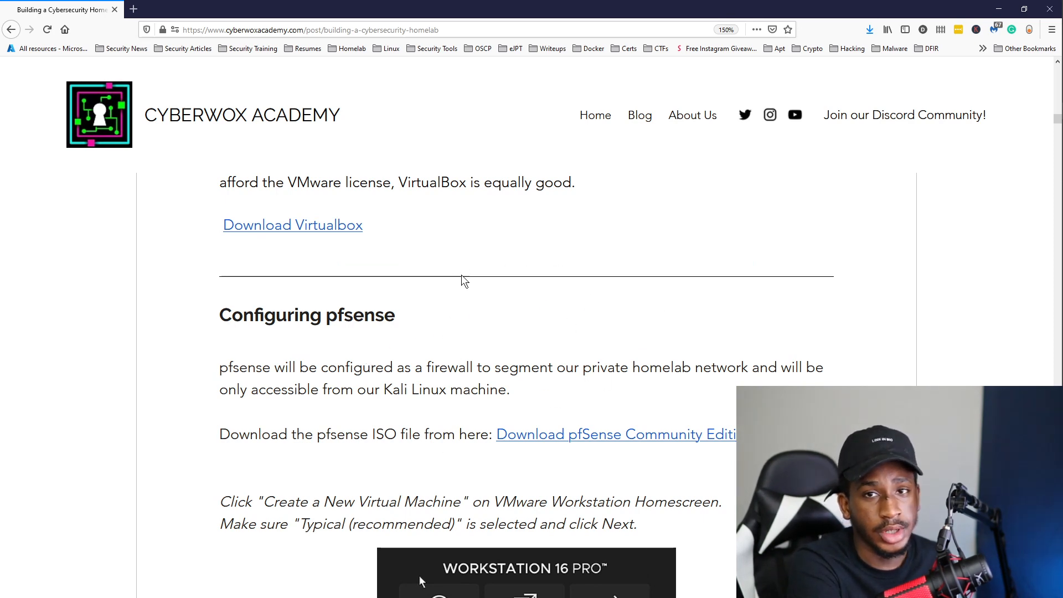
mouse_move(353, 353)
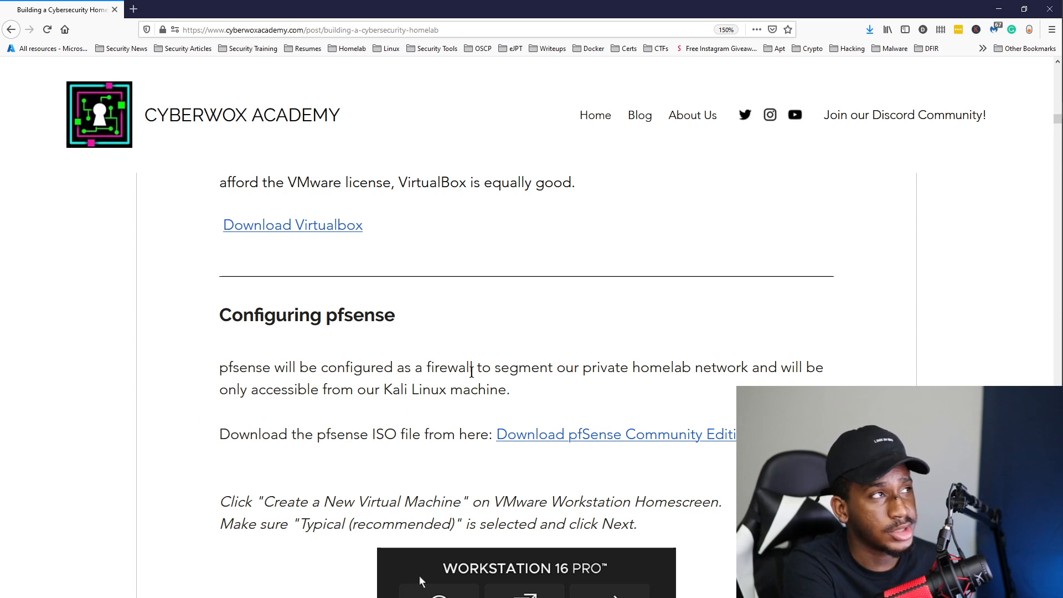
mouse_move(432, 66)
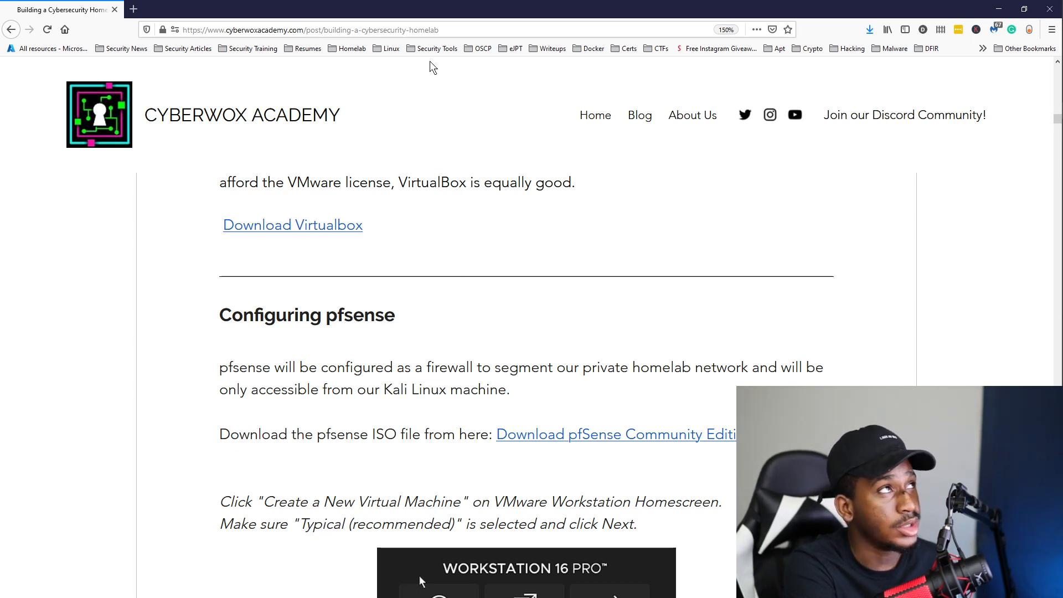
mouse_move(455, 330)
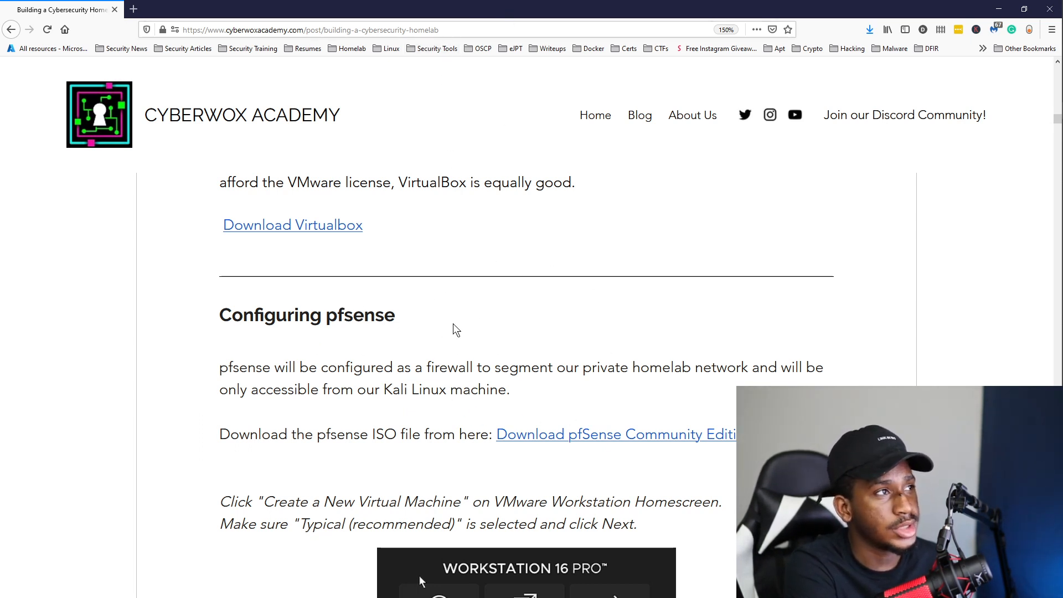
Move back up to the host PC CPU, RAM and storage requirements list
scroll(up, 3)
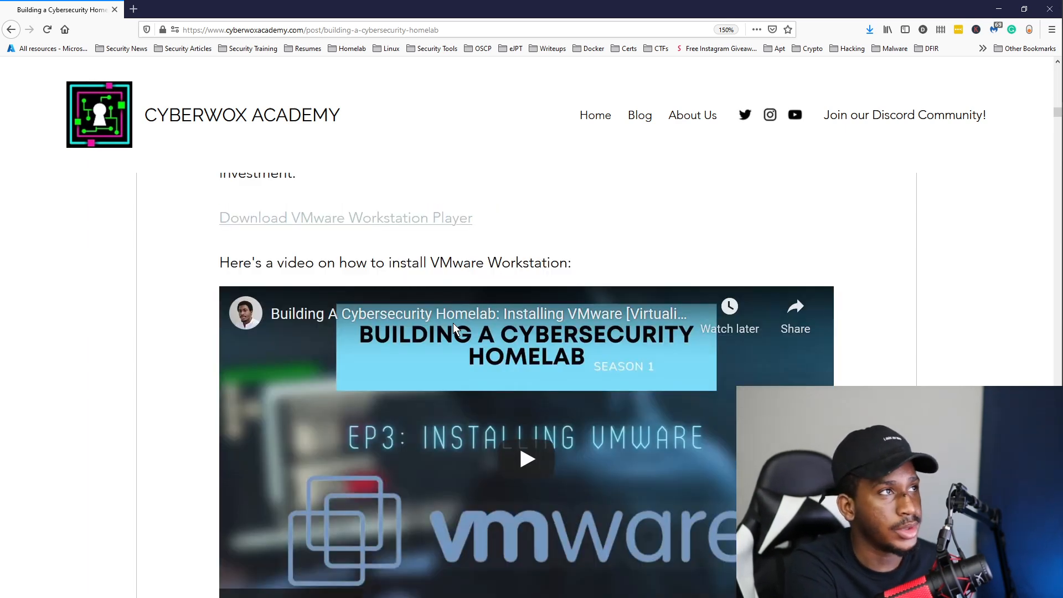
mouse_move(689, 260)
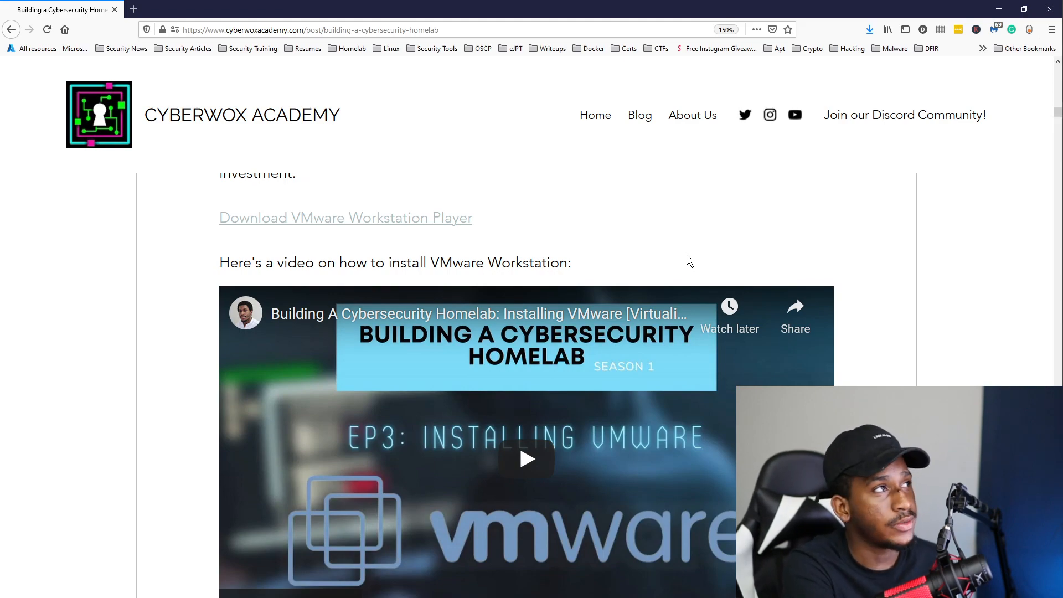
scroll(up, 3)
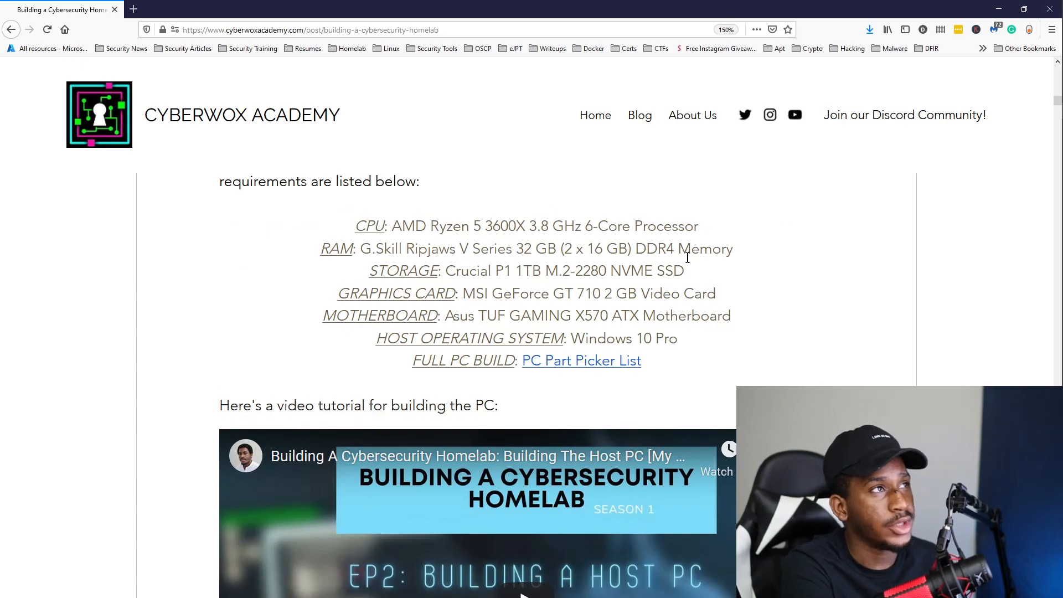
Scroll past the topology diagram and host PC section to the CONTENT bullet list
scroll(down, 3)
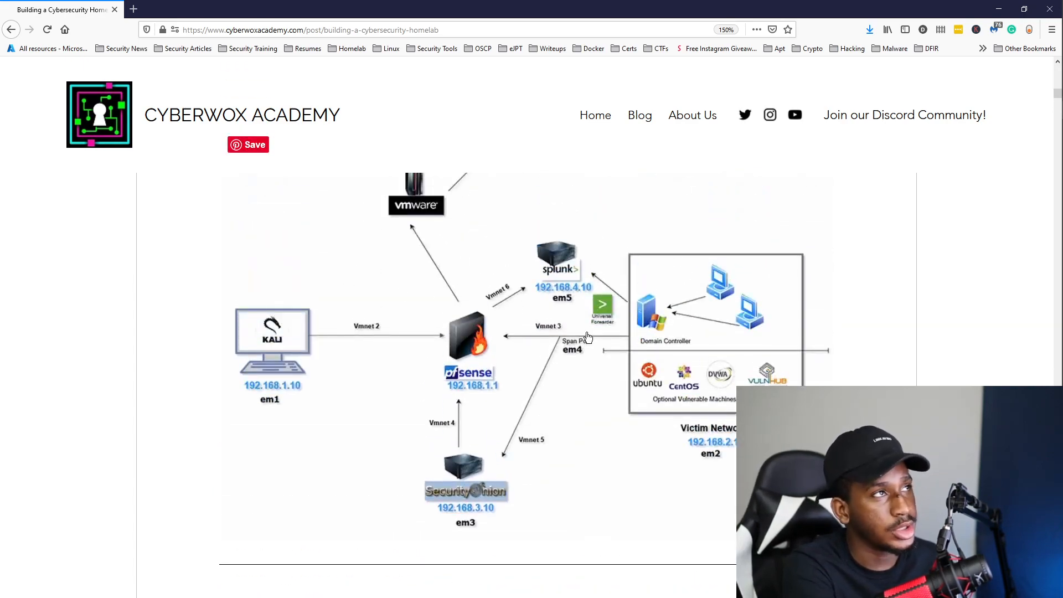
scroll(down, 3)
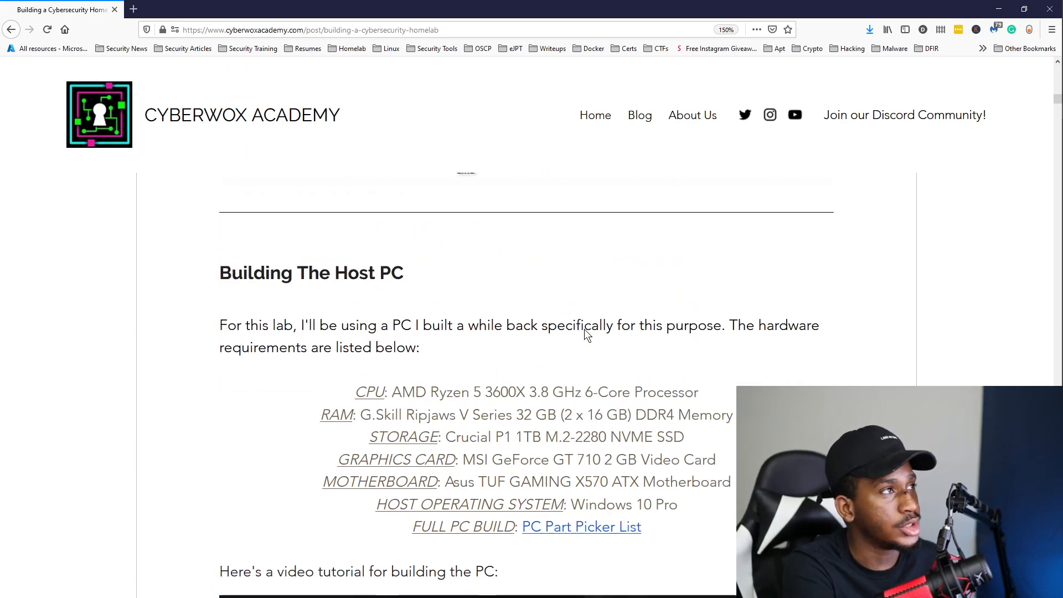
scroll(up, 3)
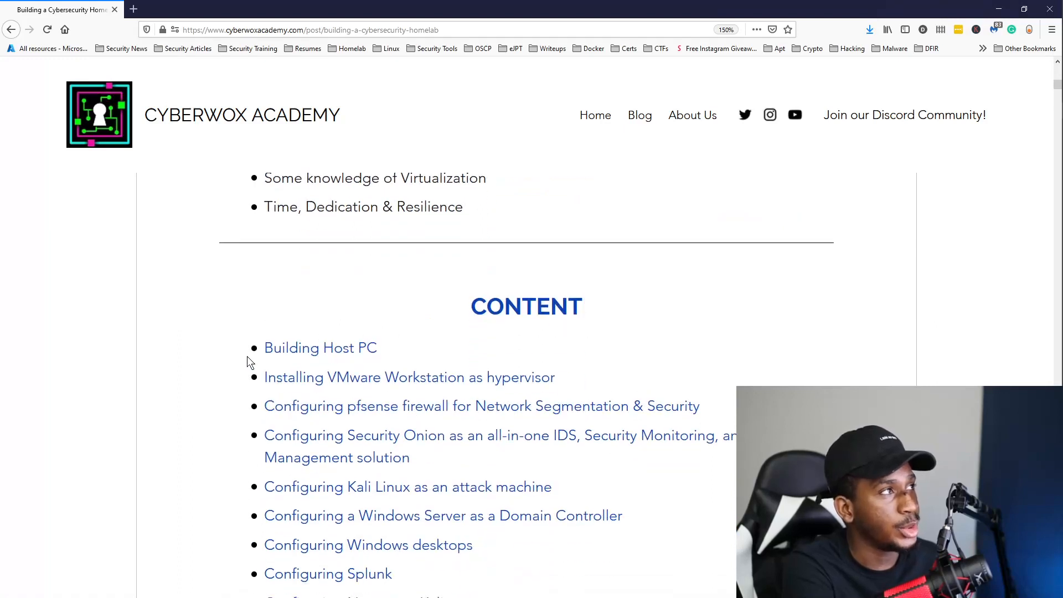
mouse_move(606, 392)
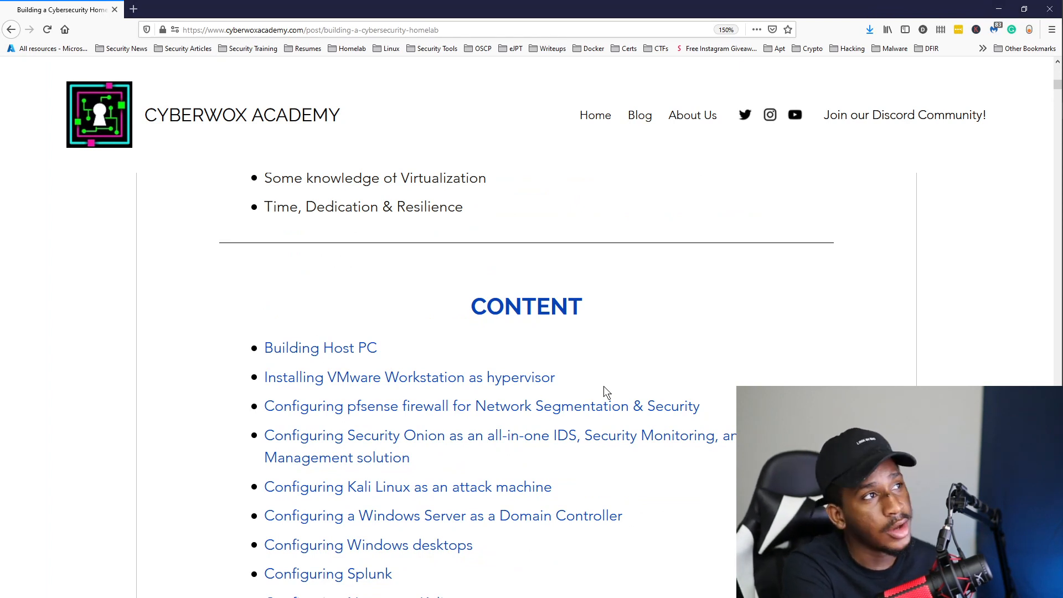
mouse_move(437, 369)
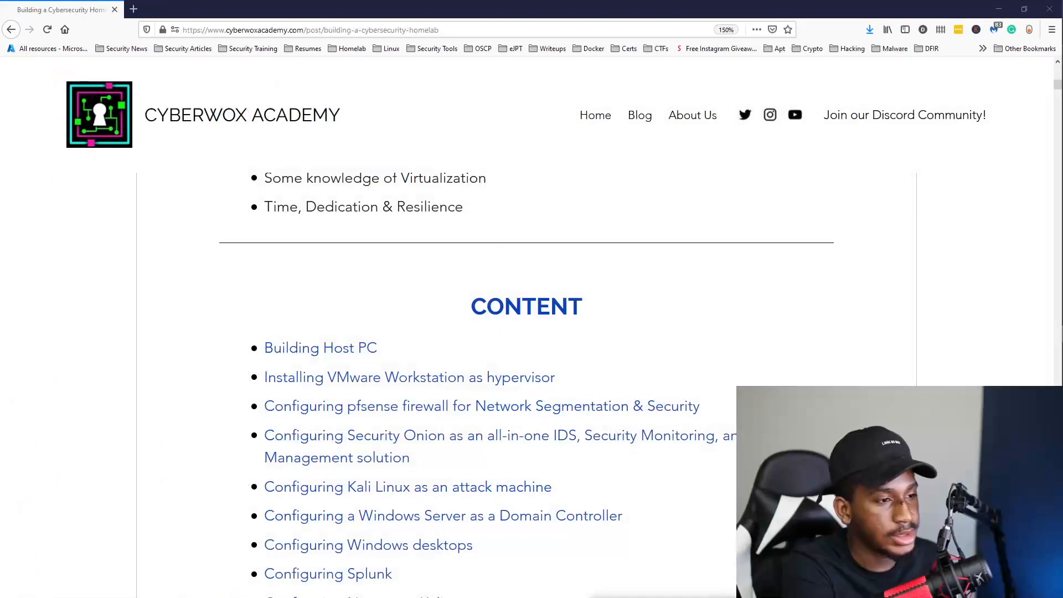
scroll(down, 3)
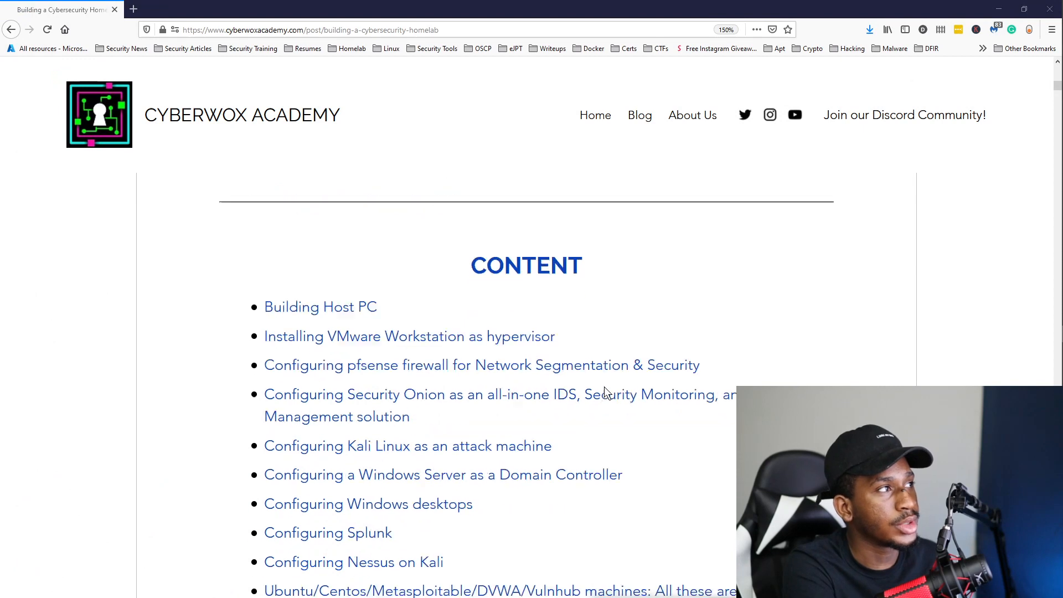
scroll(down, 3)
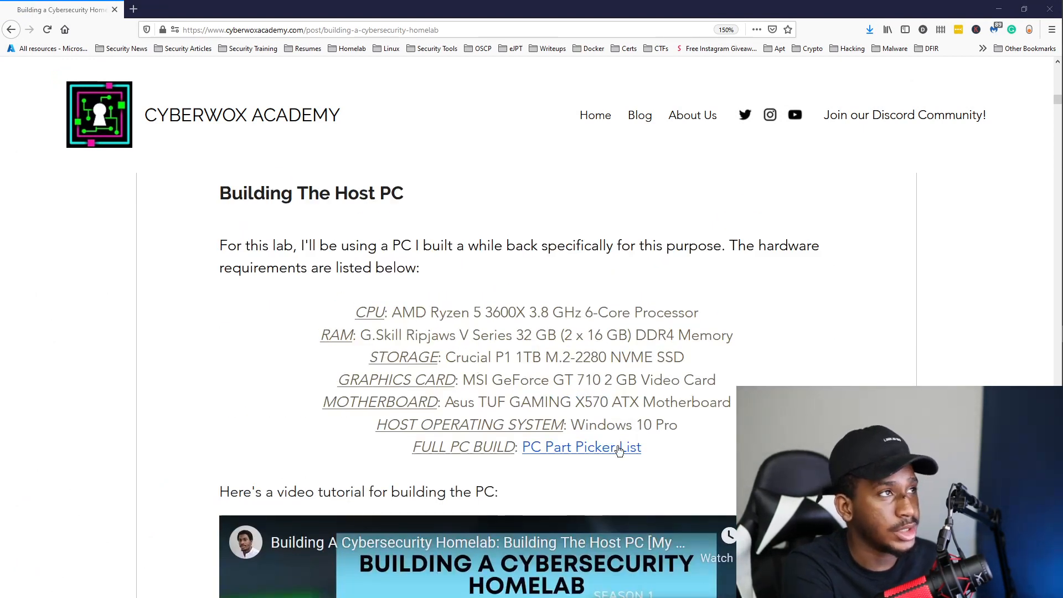
mouse_move(615, 378)
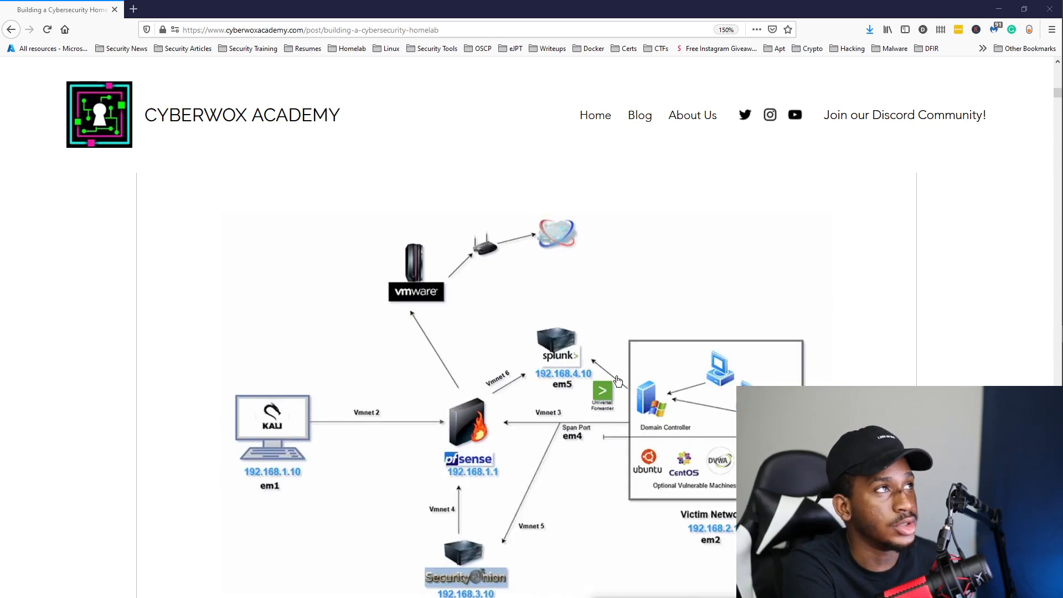
scroll(up, 3)
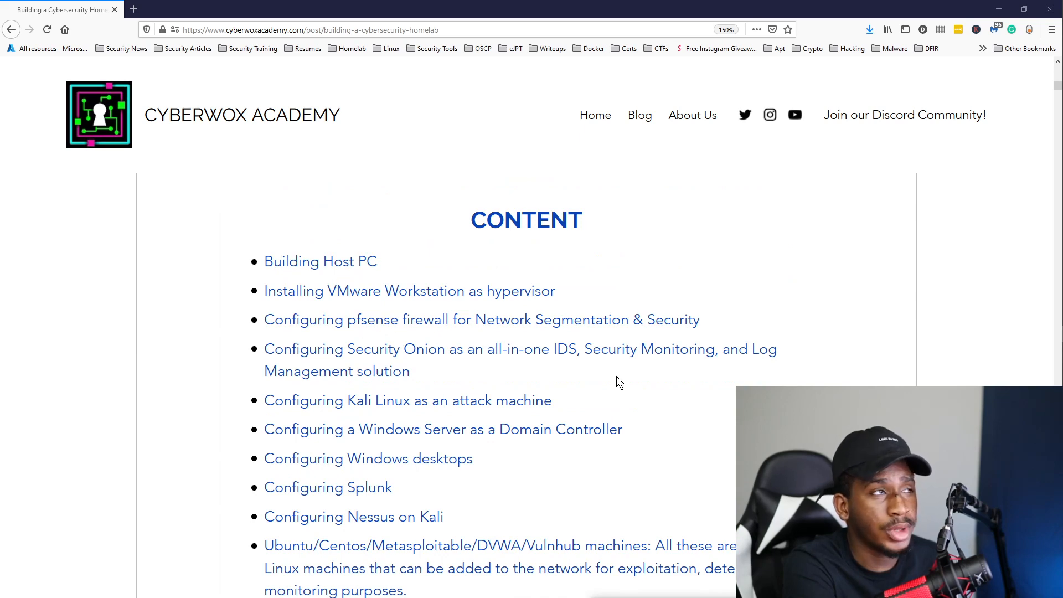
mouse_move(246, 353)
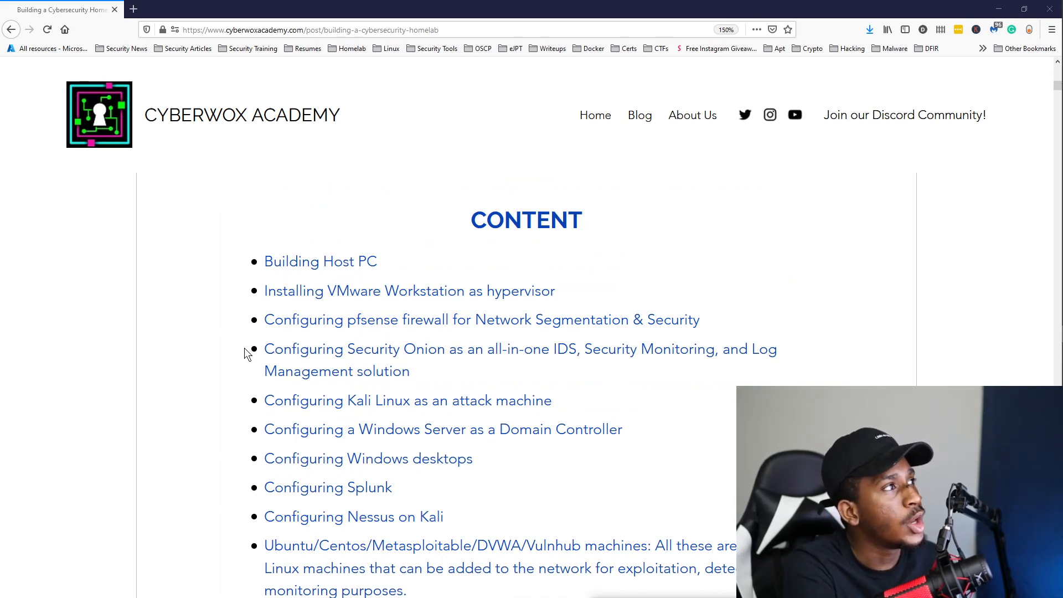
mouse_move(523, 354)
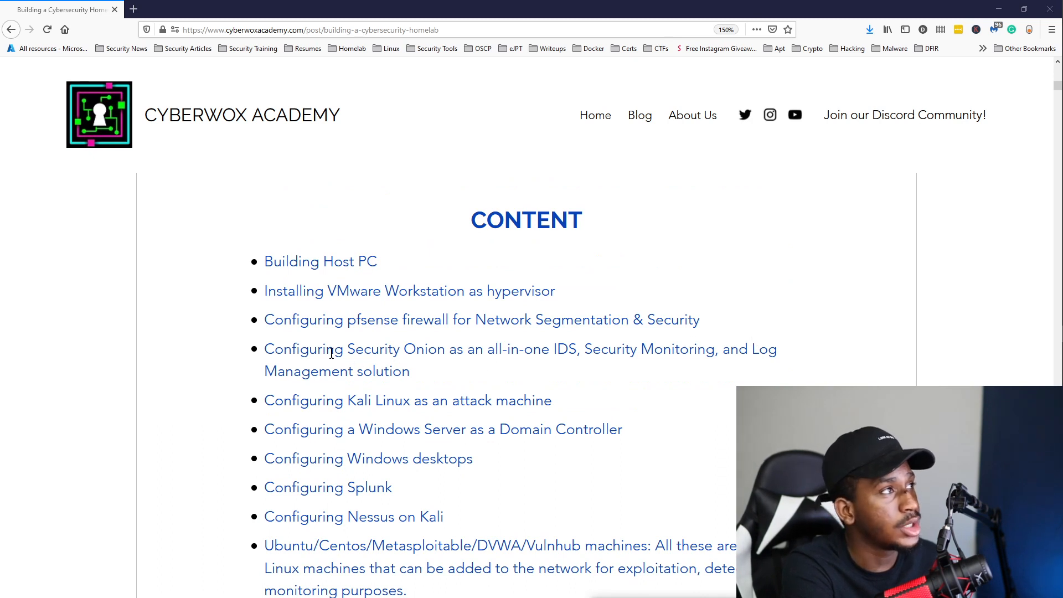
mouse_move(680, 365)
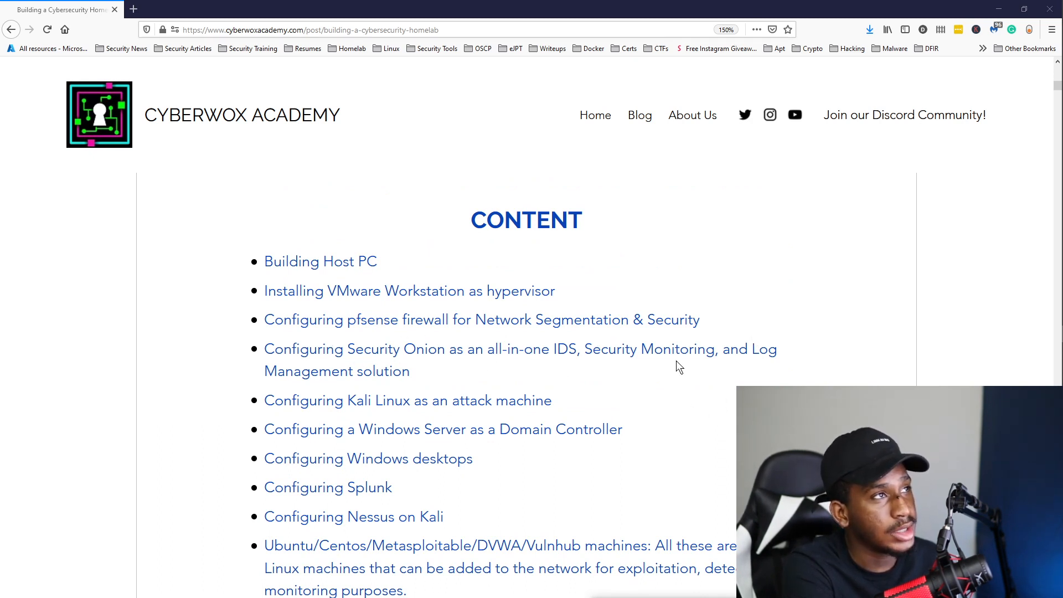
mouse_move(514, 365)
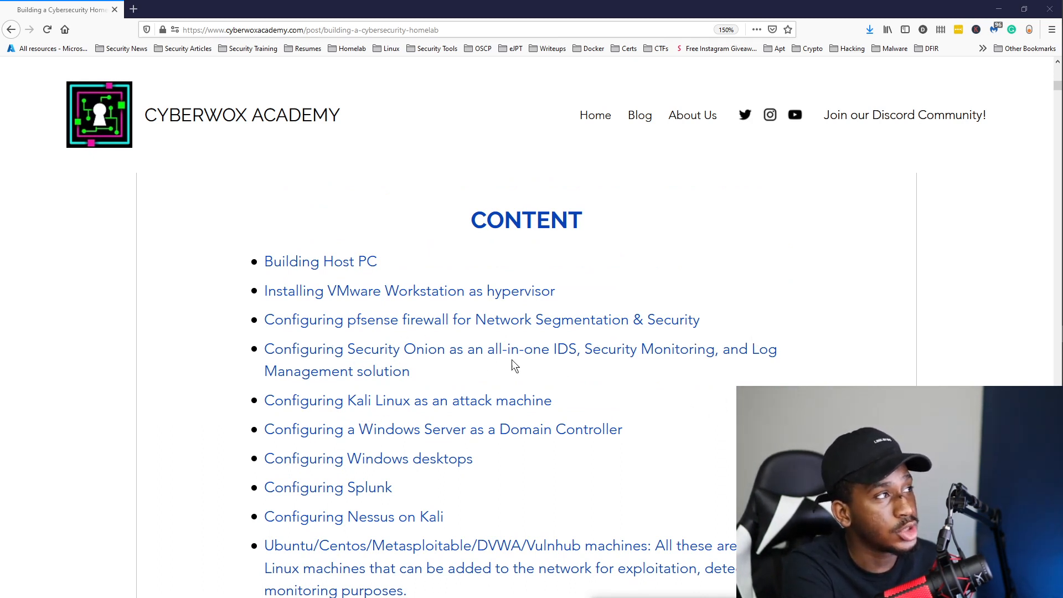
Show the Content list entries through the Ubuntu/Centos/Metasploitable/DVWA/Vulnhub machines bullet
scroll(down, 3)
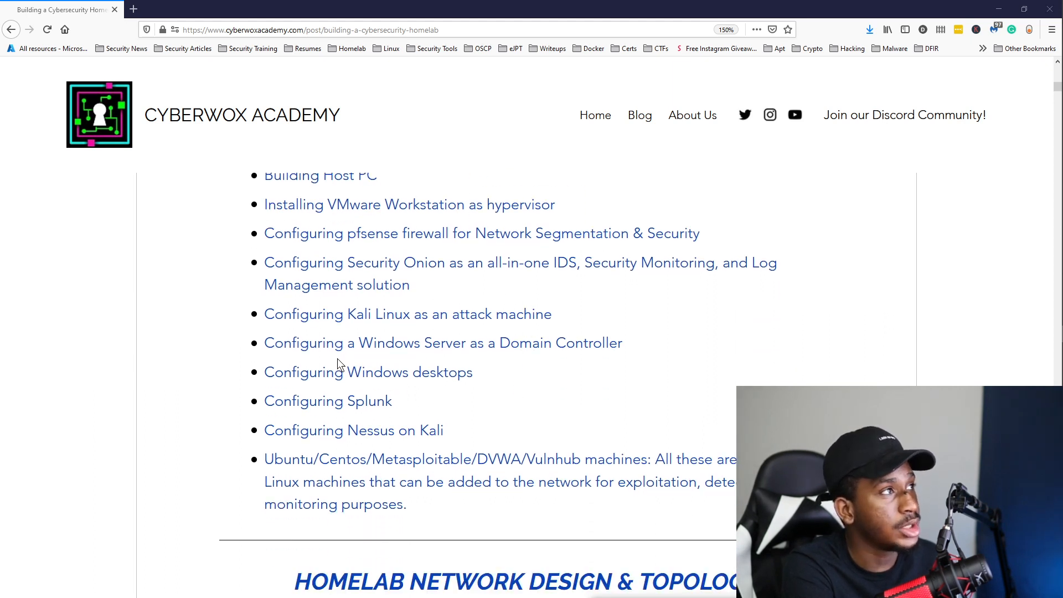
mouse_move(377, 380)
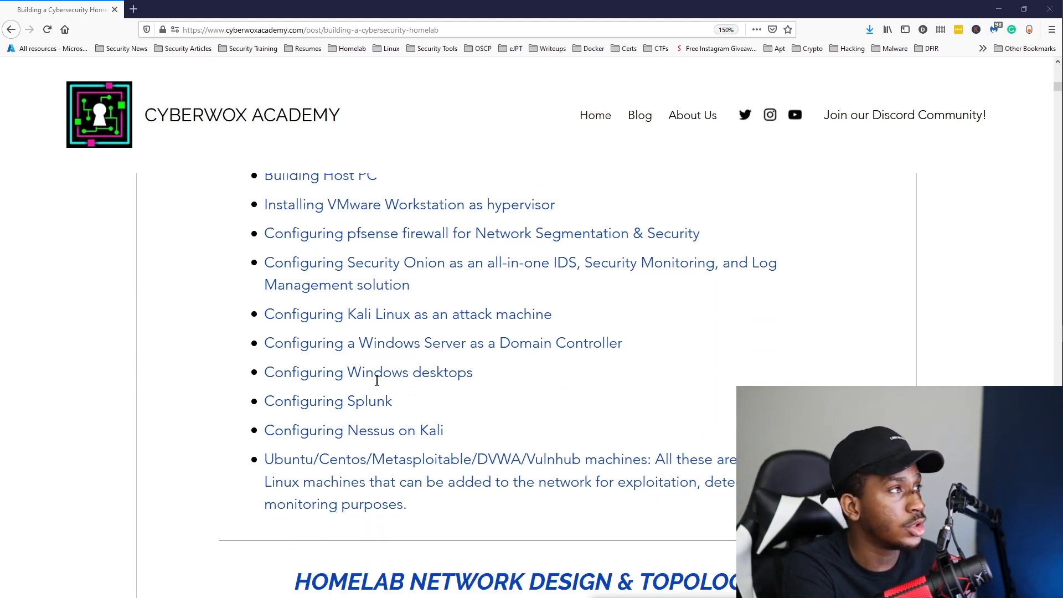
mouse_move(586, 447)
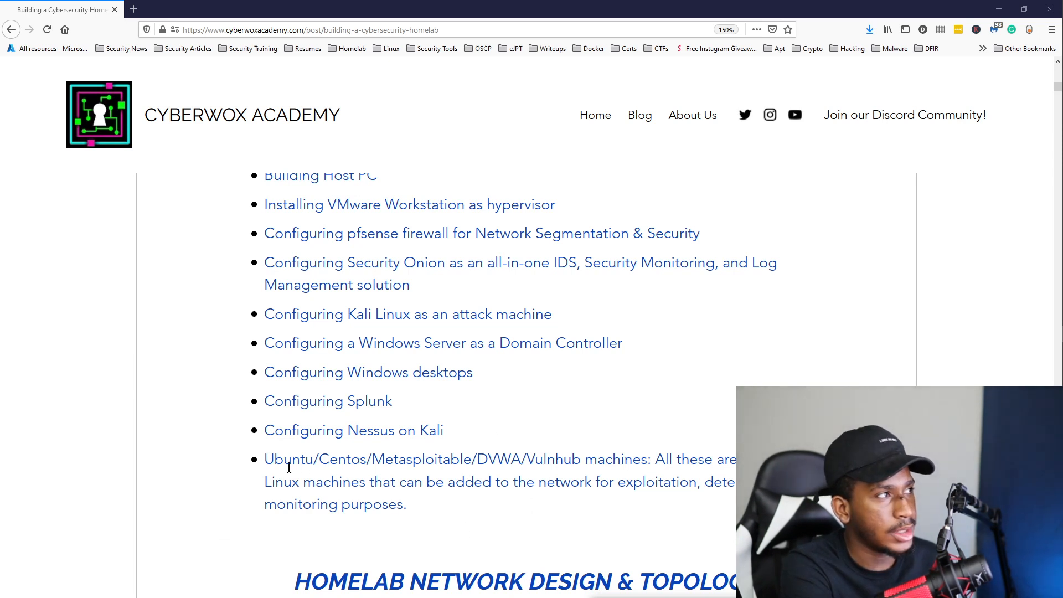
mouse_move(444, 468)
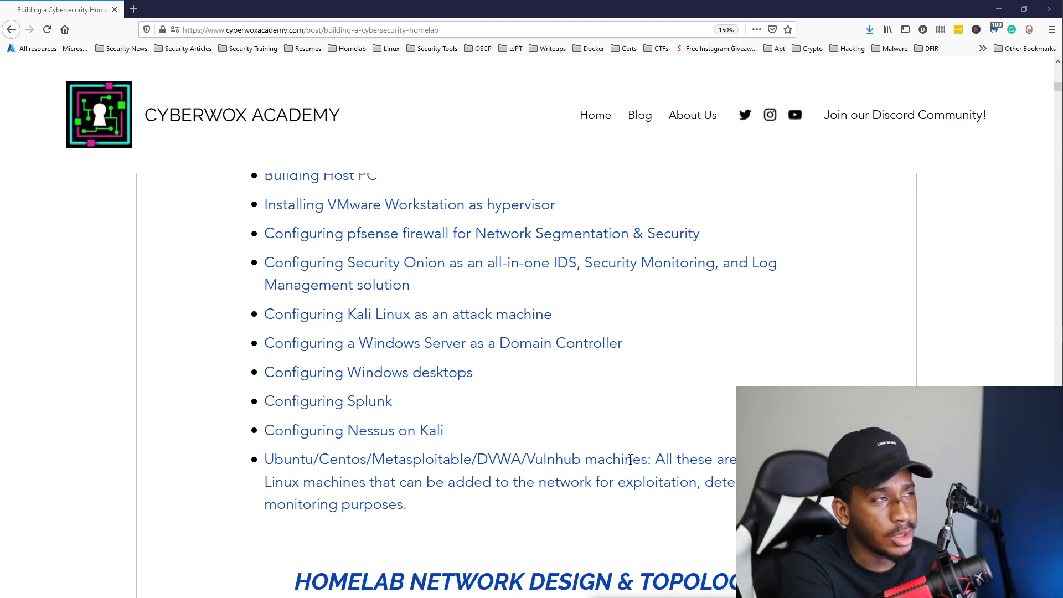
mouse_move(386, 500)
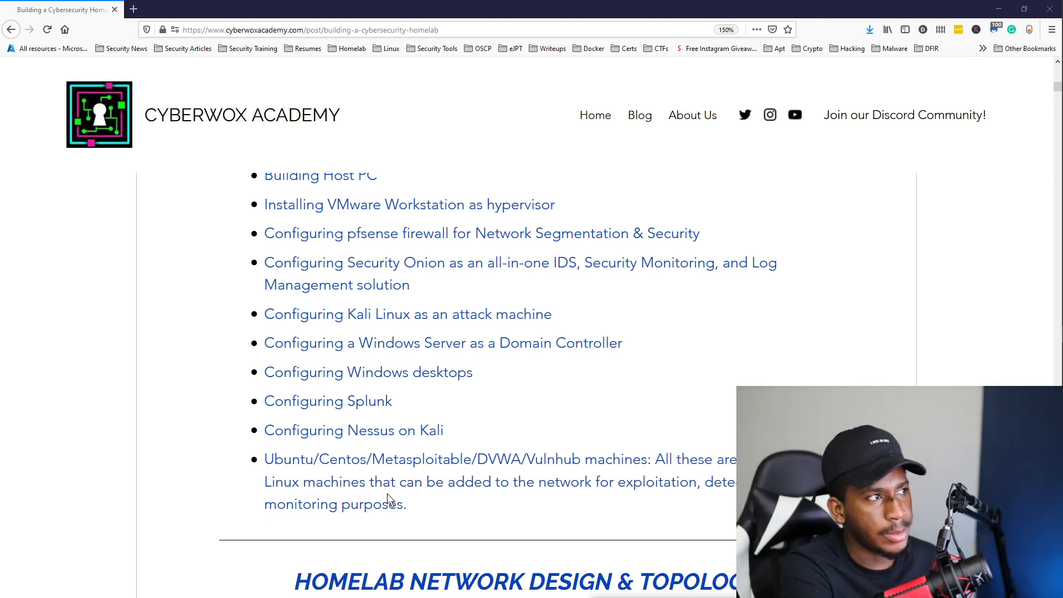
mouse_move(504, 520)
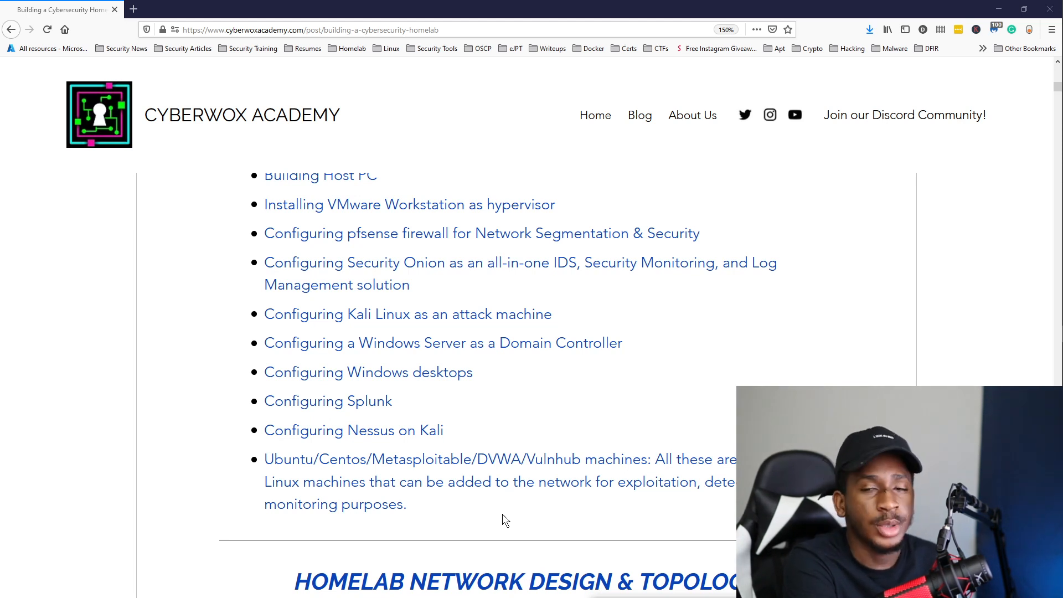
scroll(up, 3)
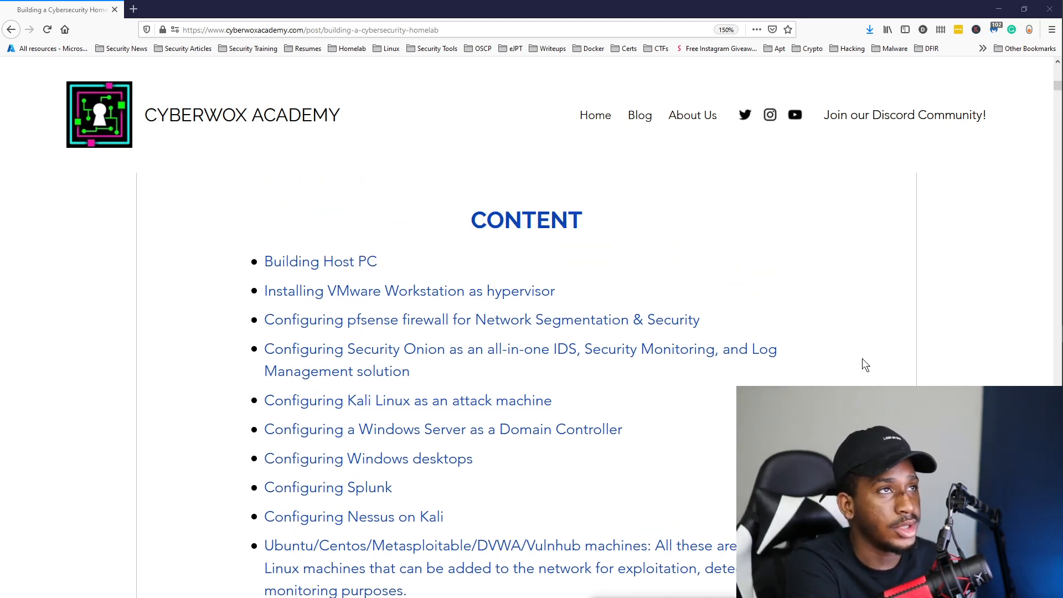
scroll(down, 3)
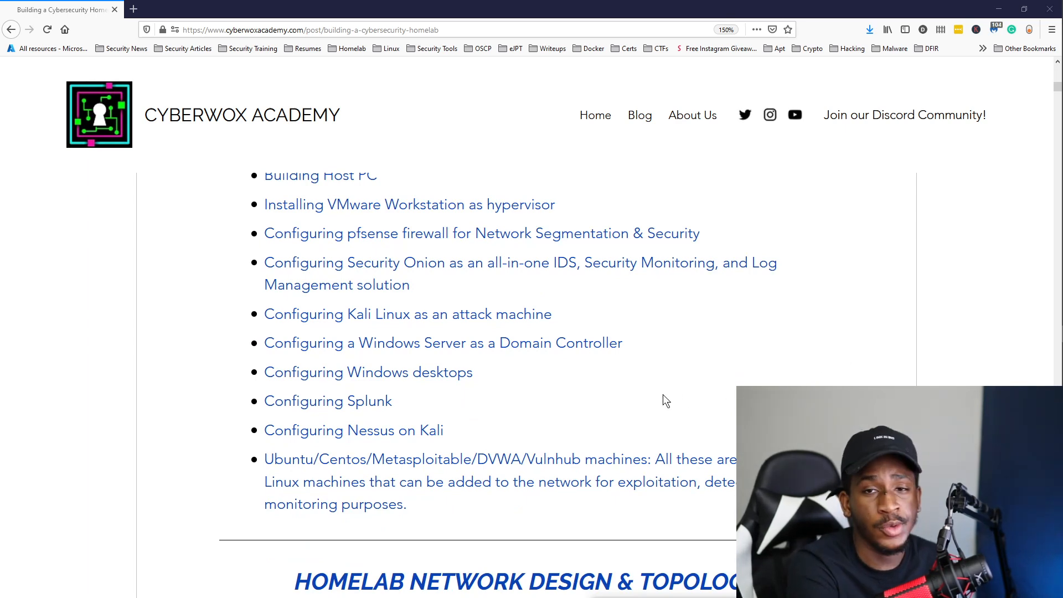